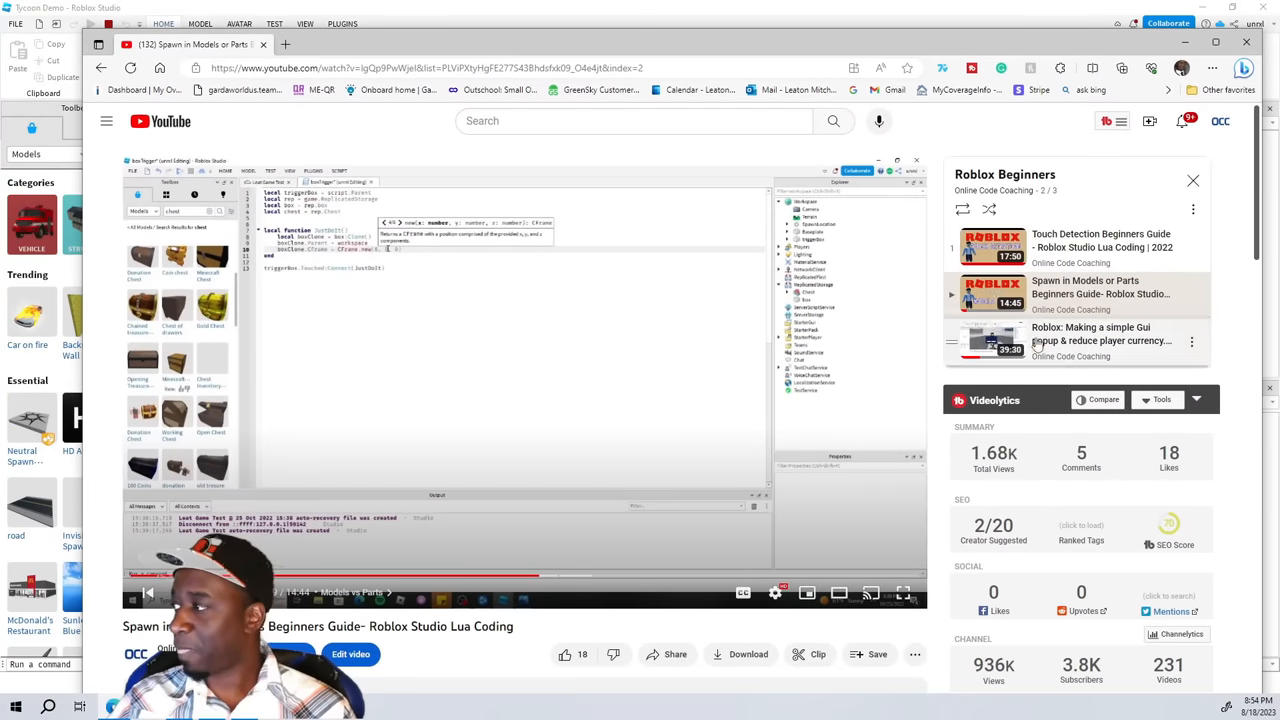
{"action": "mouse_move", "coordinate": [1095, 290]}
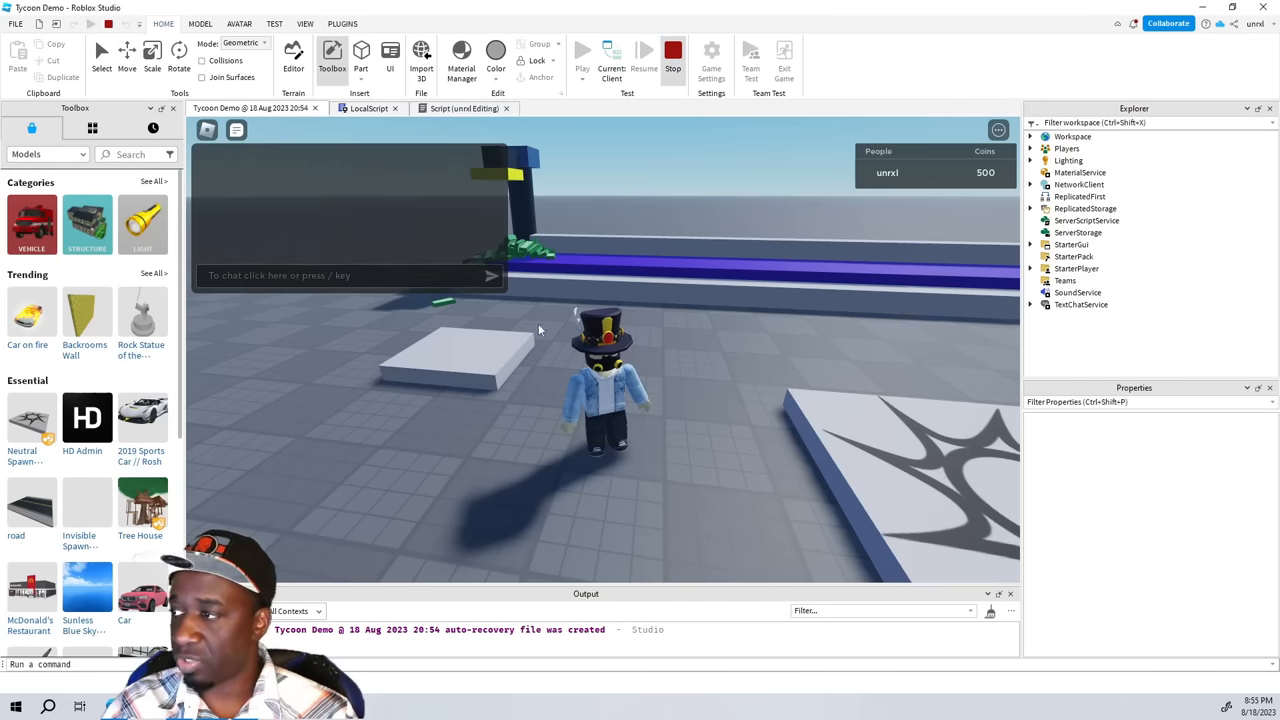
Step: Stop the play test, select the Trigger part, and orbit toward the belt and dropper
{"action": "left_click", "coordinate": [672, 52]}
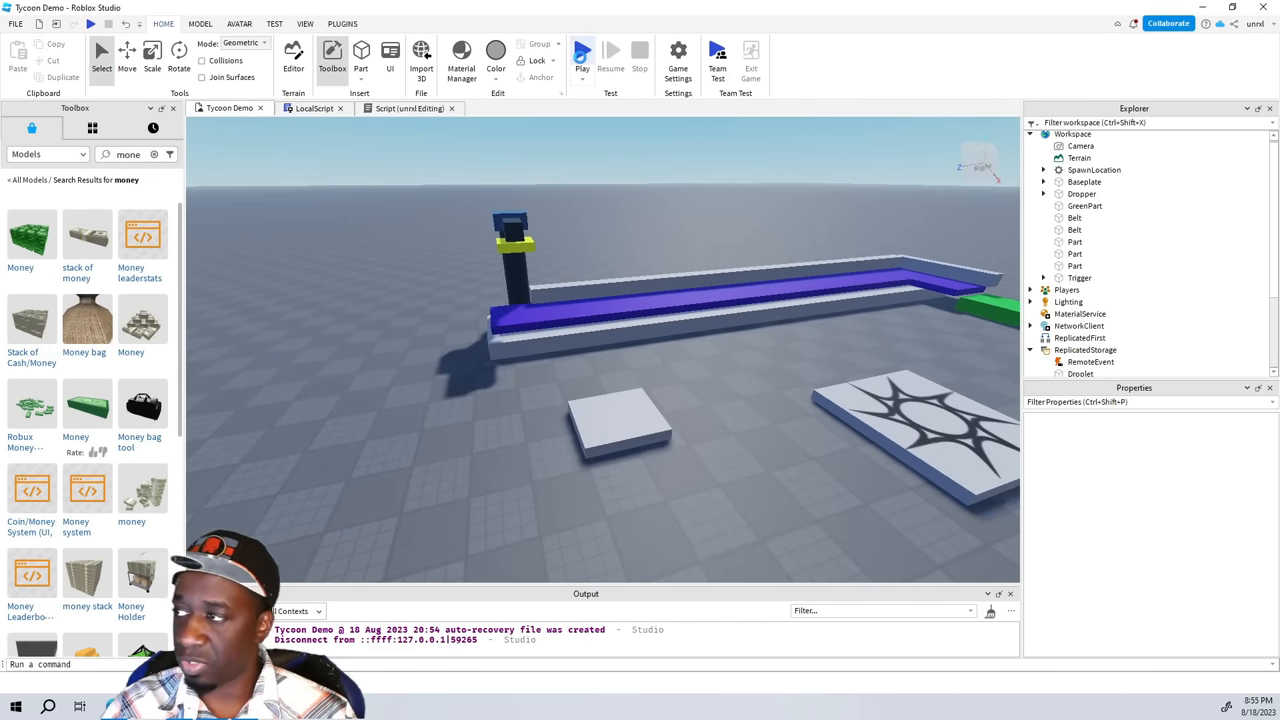
{"action": "left_click", "coordinate": [582, 50]}
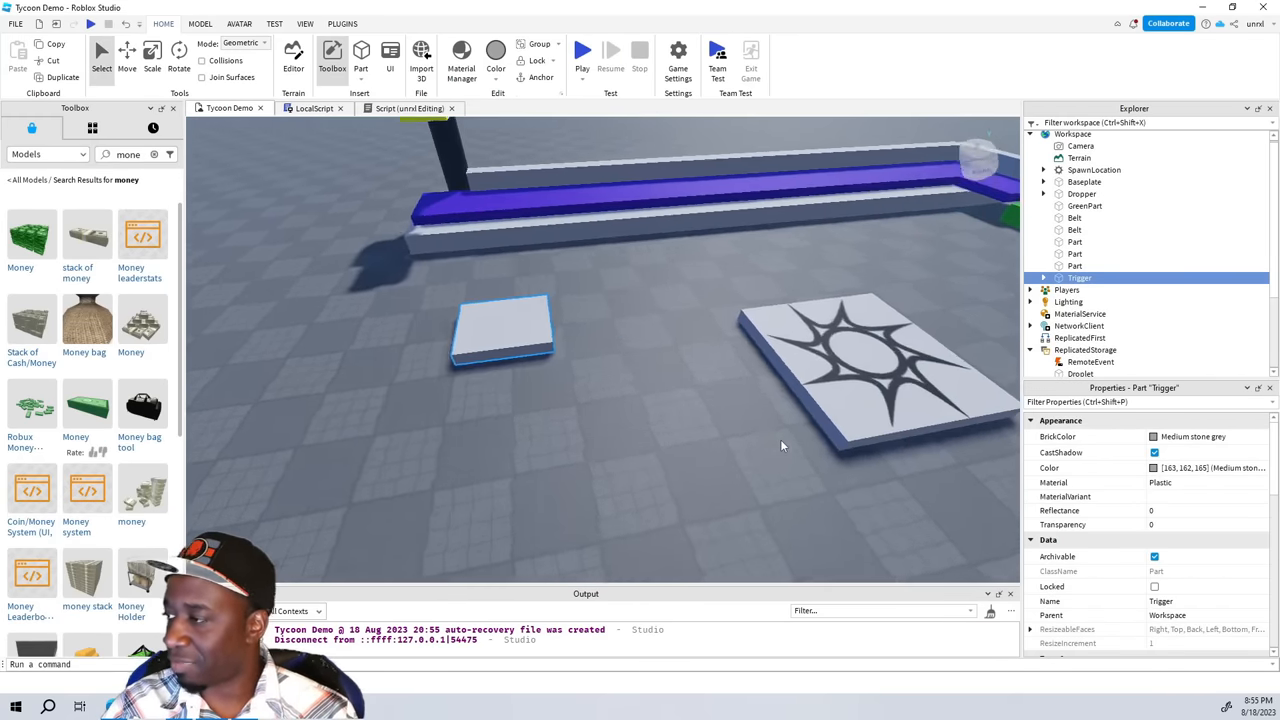
{"action": "left_click_drag", "start_coordinate": [700, 400], "coordinate": [765, 416]}
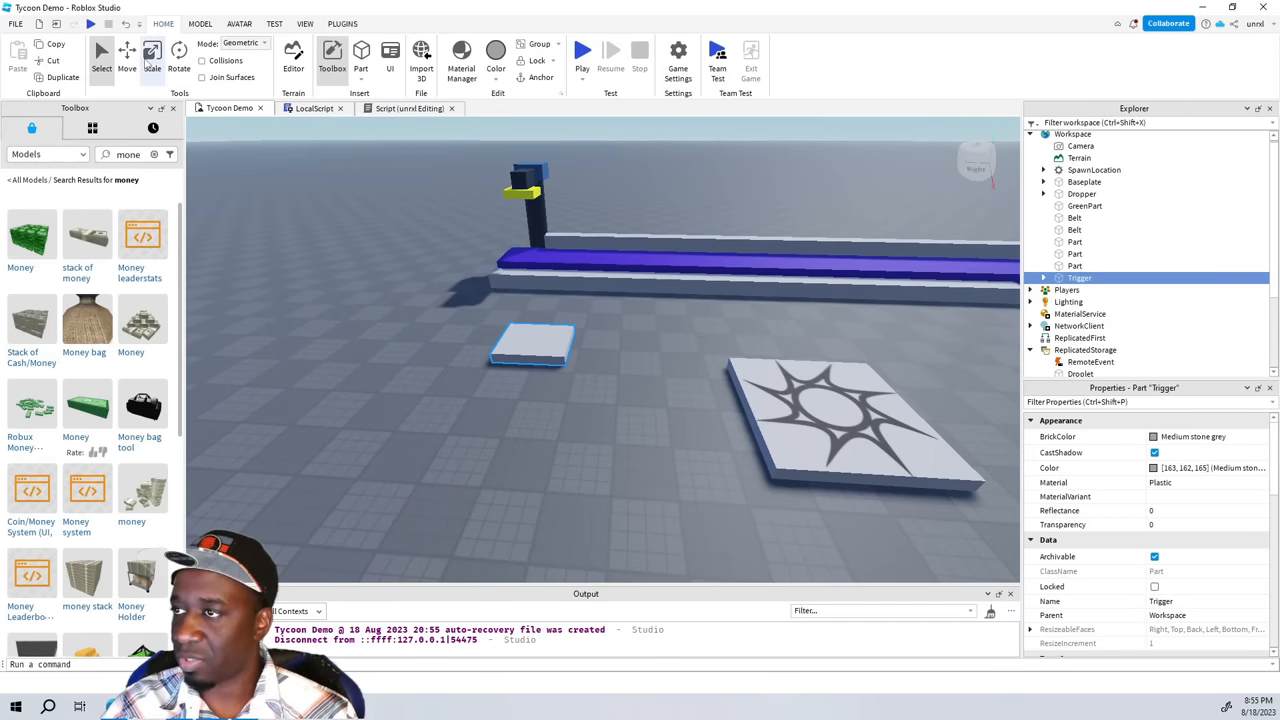
Step: Toggle Move then Select, and expand Trigger in Explorer to show its Script
{"action": "left_click", "coordinate": [128, 52]}
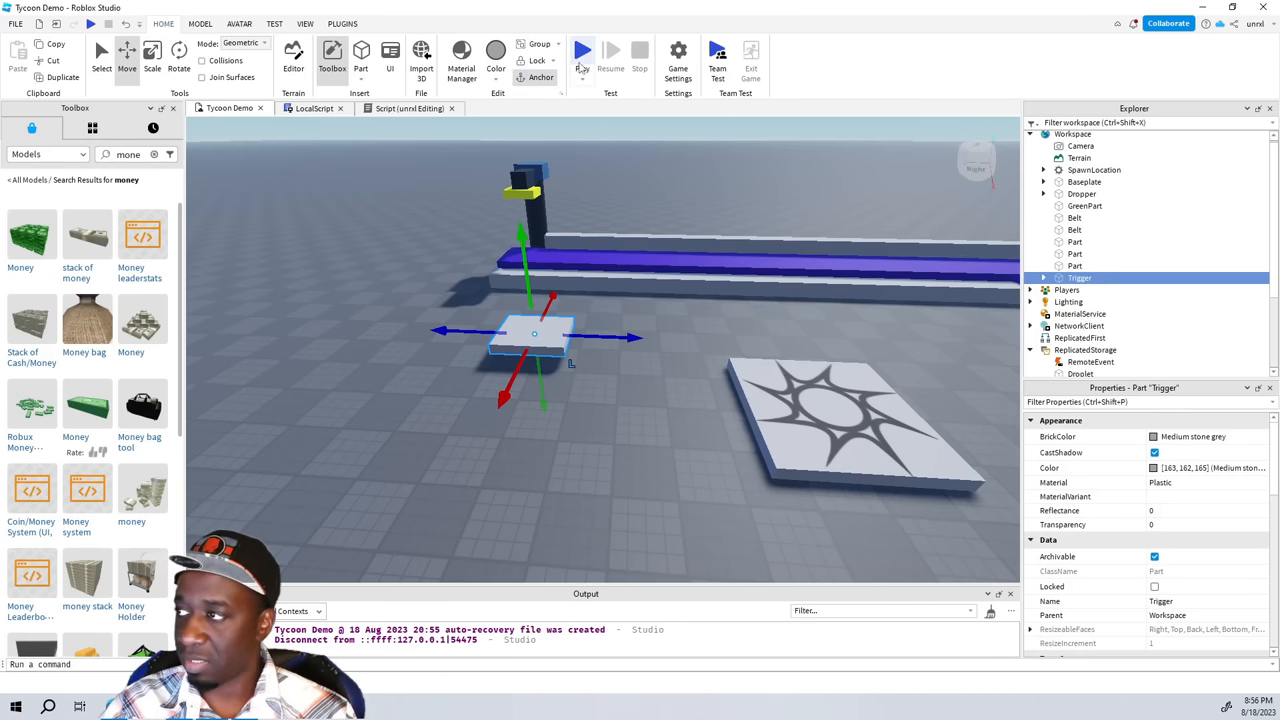
{"action": "left_click", "coordinate": [590, 51]}
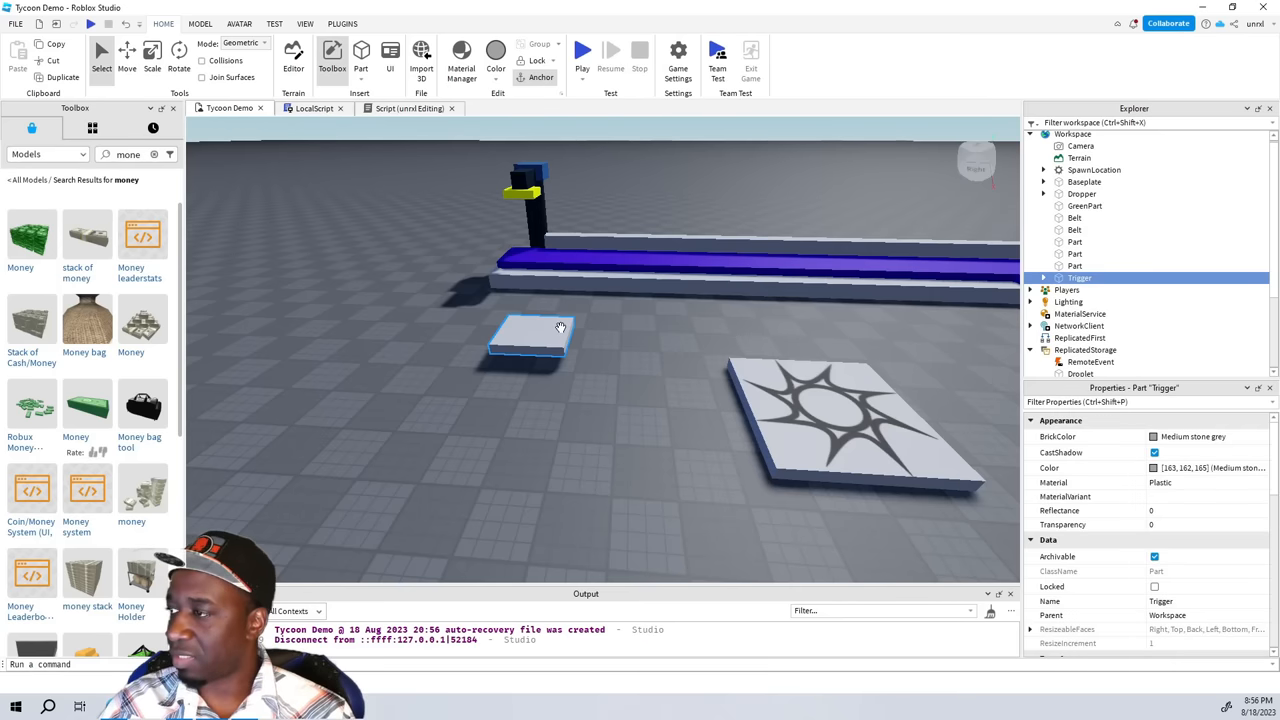
{"action": "left_click", "coordinate": [1043, 277]}
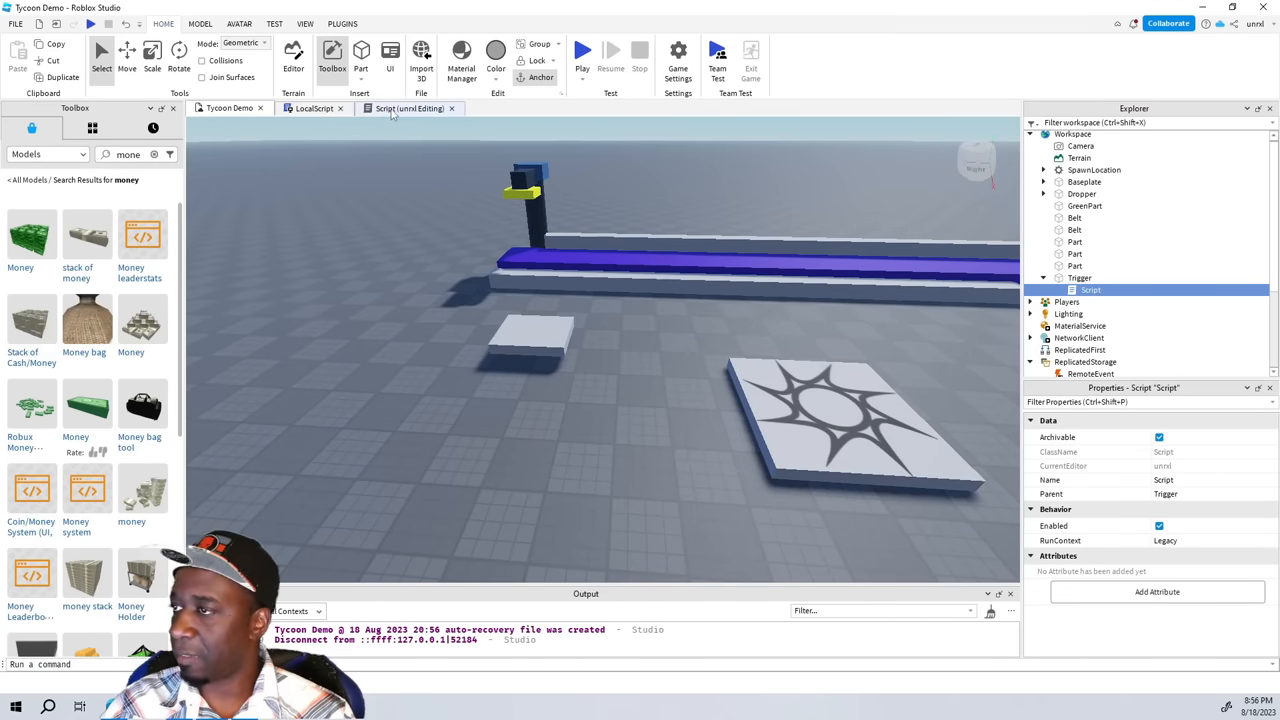
Step: Read the Trigger script, inspect fallingObject and the Dropper's dropmouth, then return to Tycoon Demo
{"action": "left_click", "coordinate": [405, 108]}
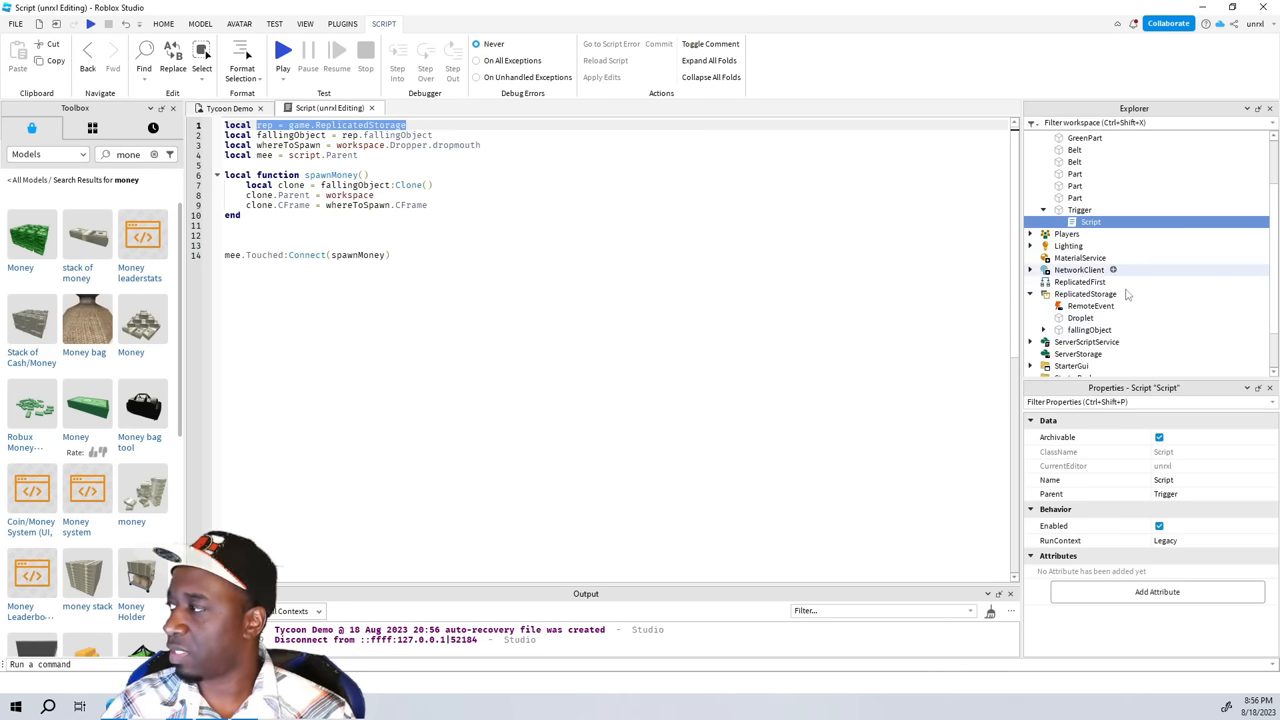
{"action": "left_click", "coordinate": [1077, 330]}
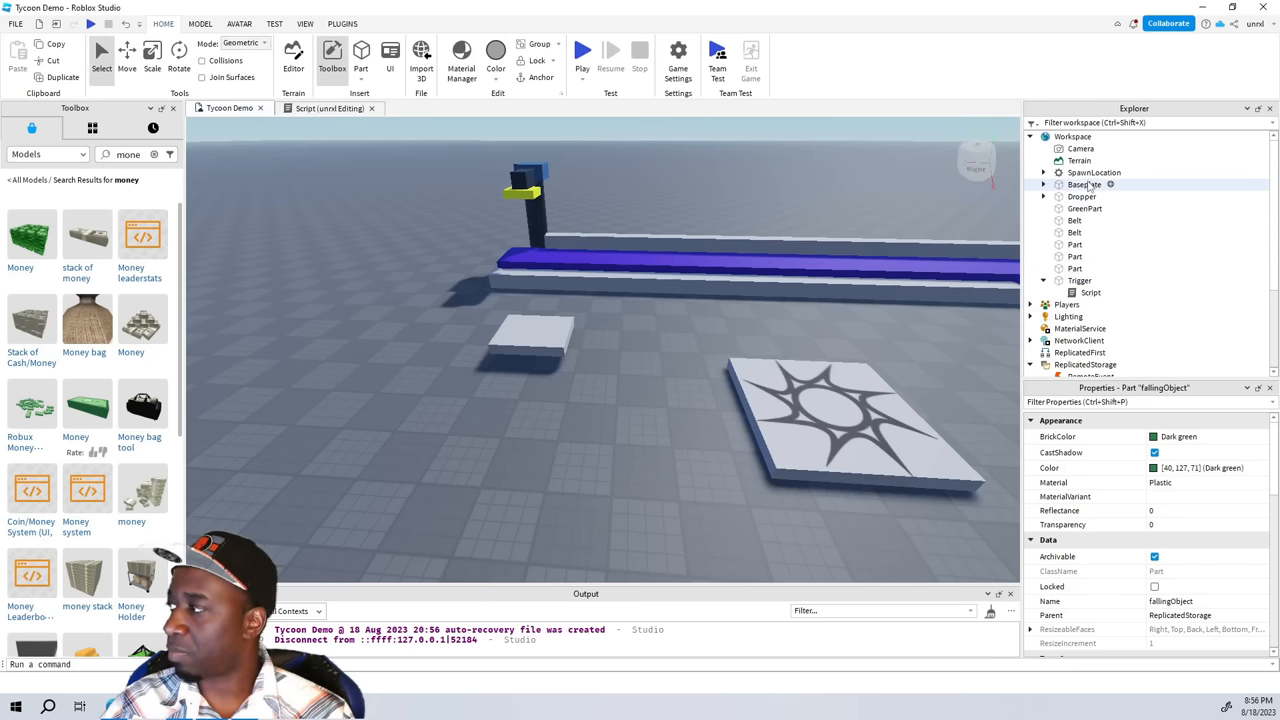
{"action": "left_click", "coordinate": [1044, 196]}
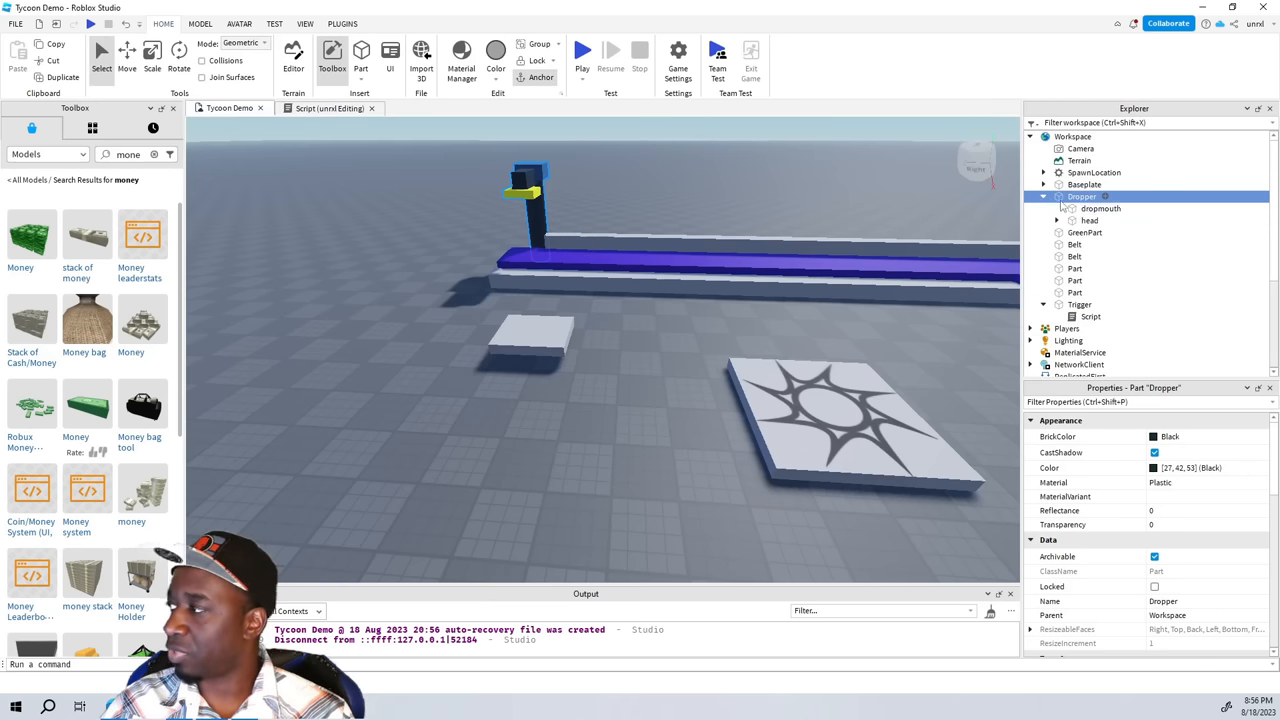
{"action": "left_click", "coordinate": [1096, 208]}
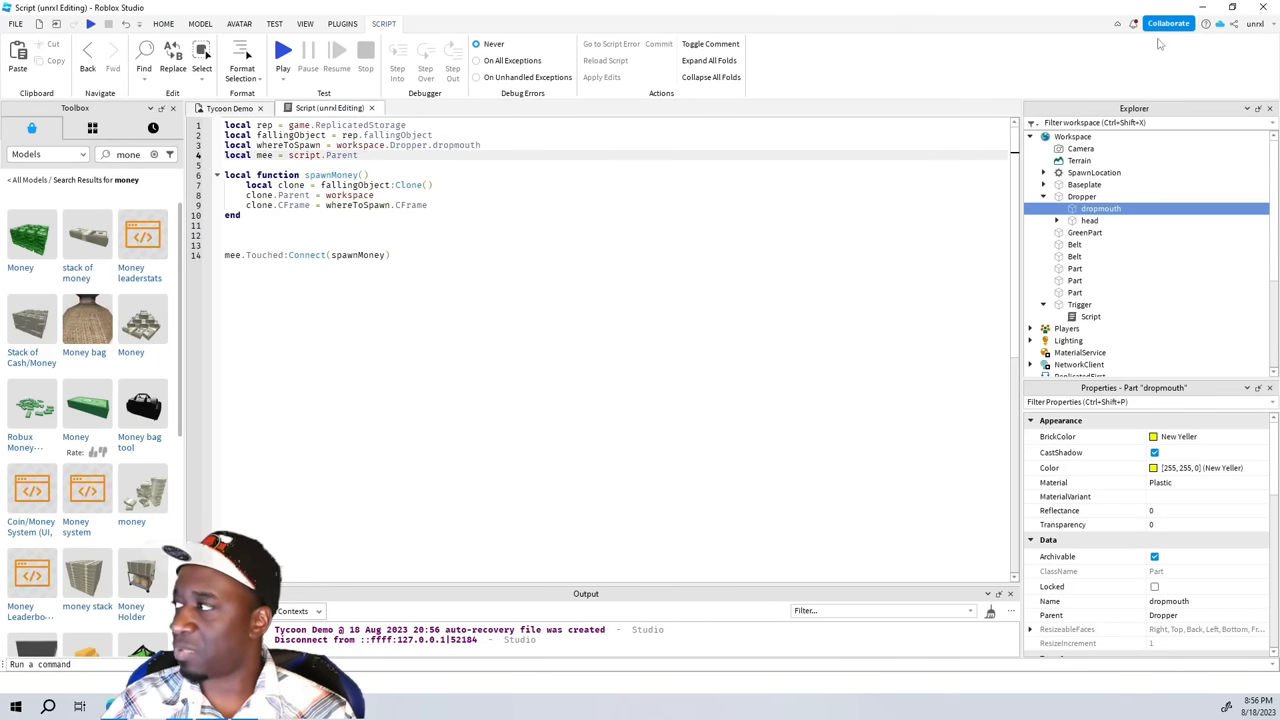
{"action": "left_click", "coordinate": [228, 108]}
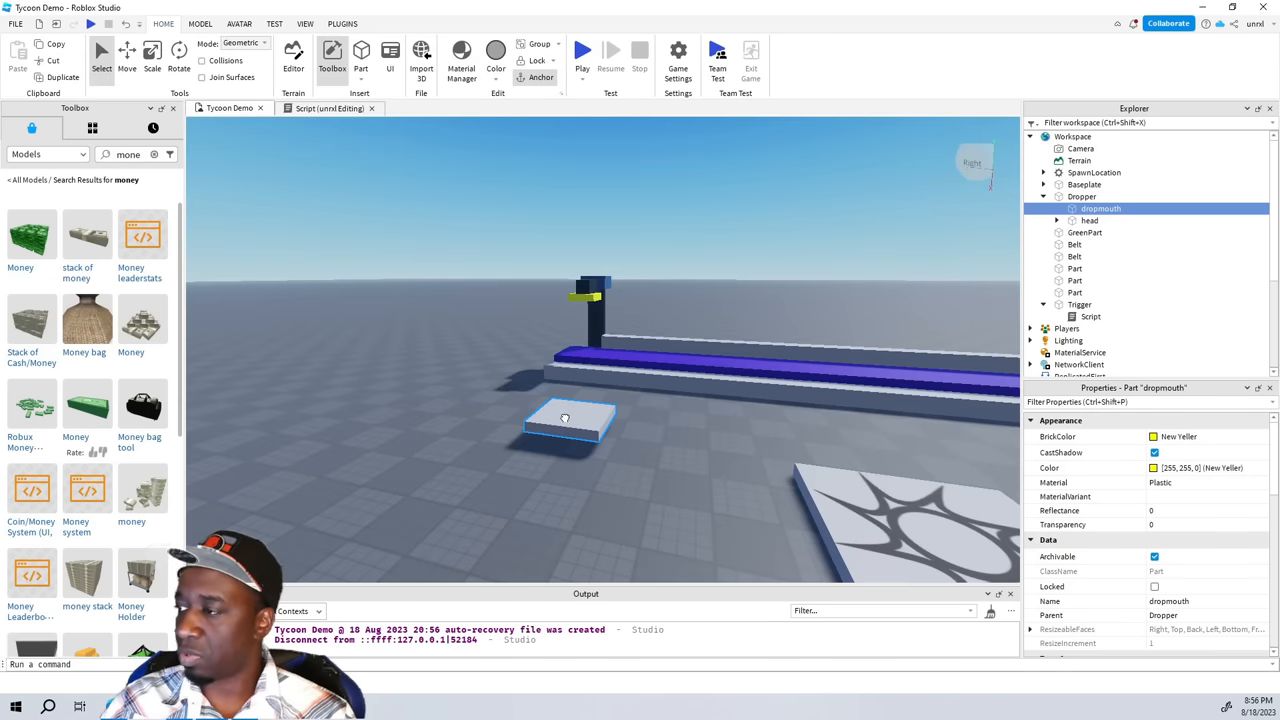
Step: Move selection from the Trigger and its script to the Belt part to insert an object
{"action": "left_click", "coordinate": [1088, 316]}
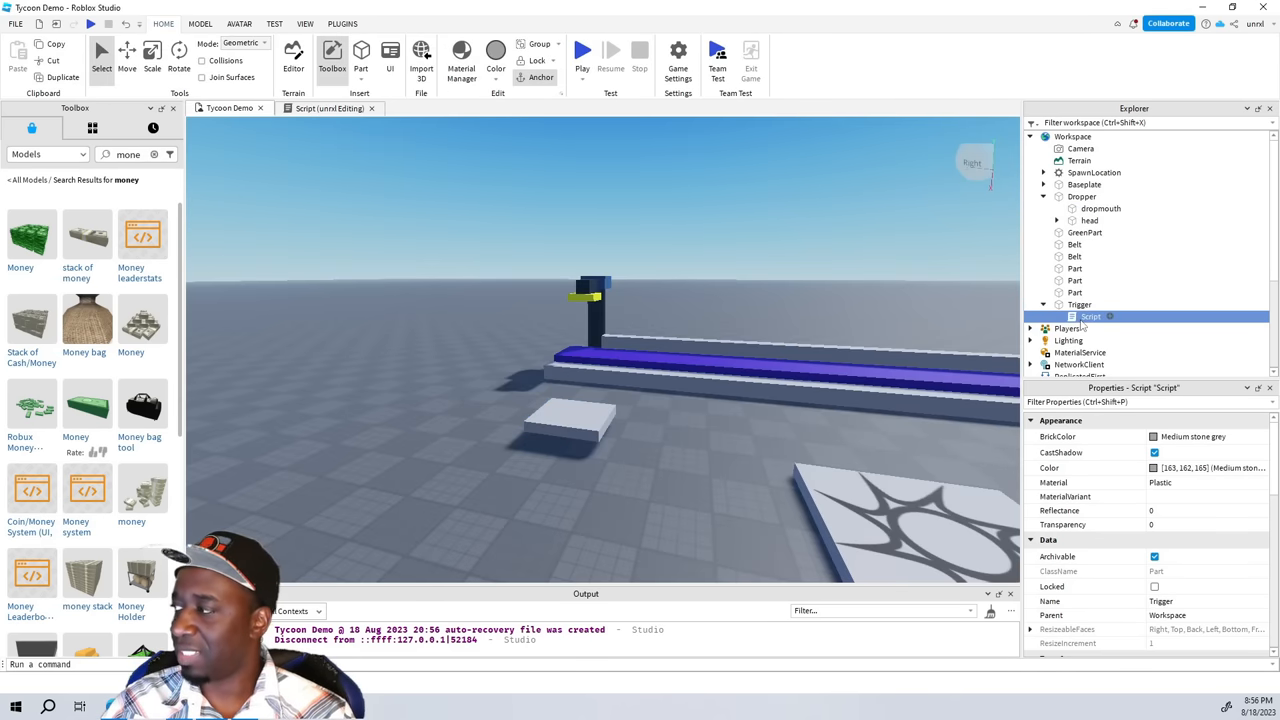
{"action": "left_click", "coordinate": [1079, 304]}
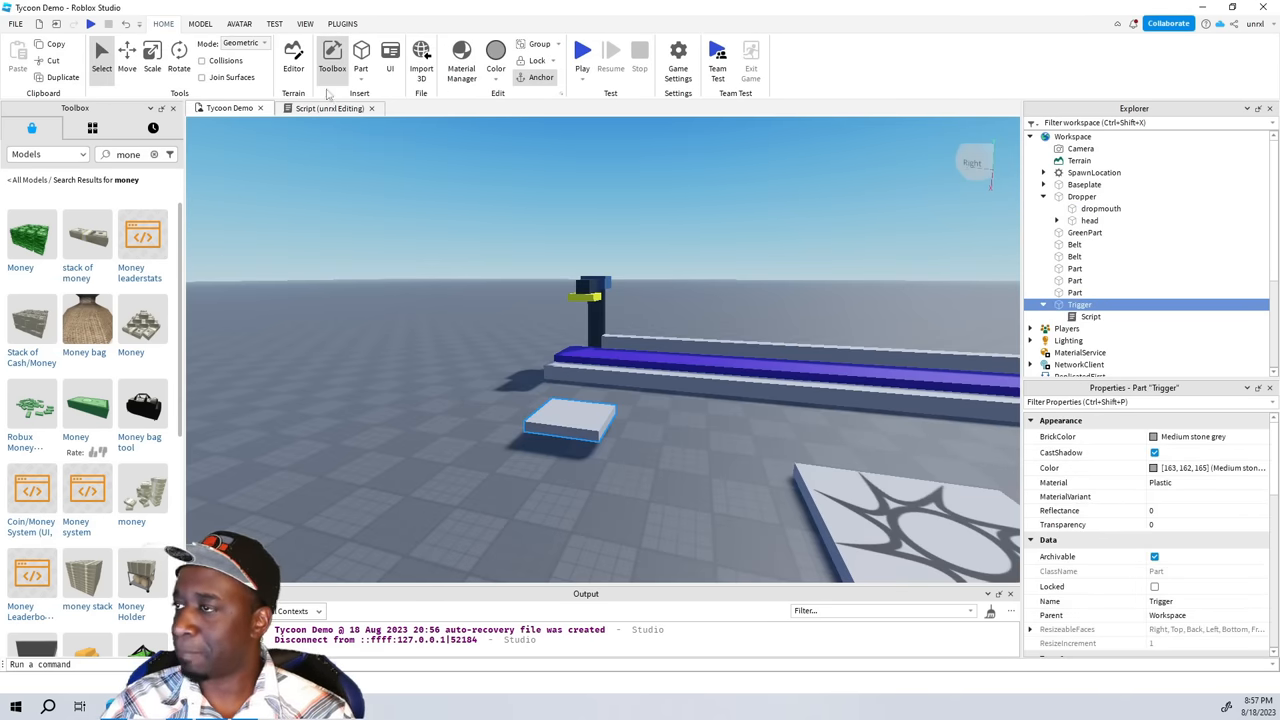
{"action": "left_click", "coordinate": [322, 108]}
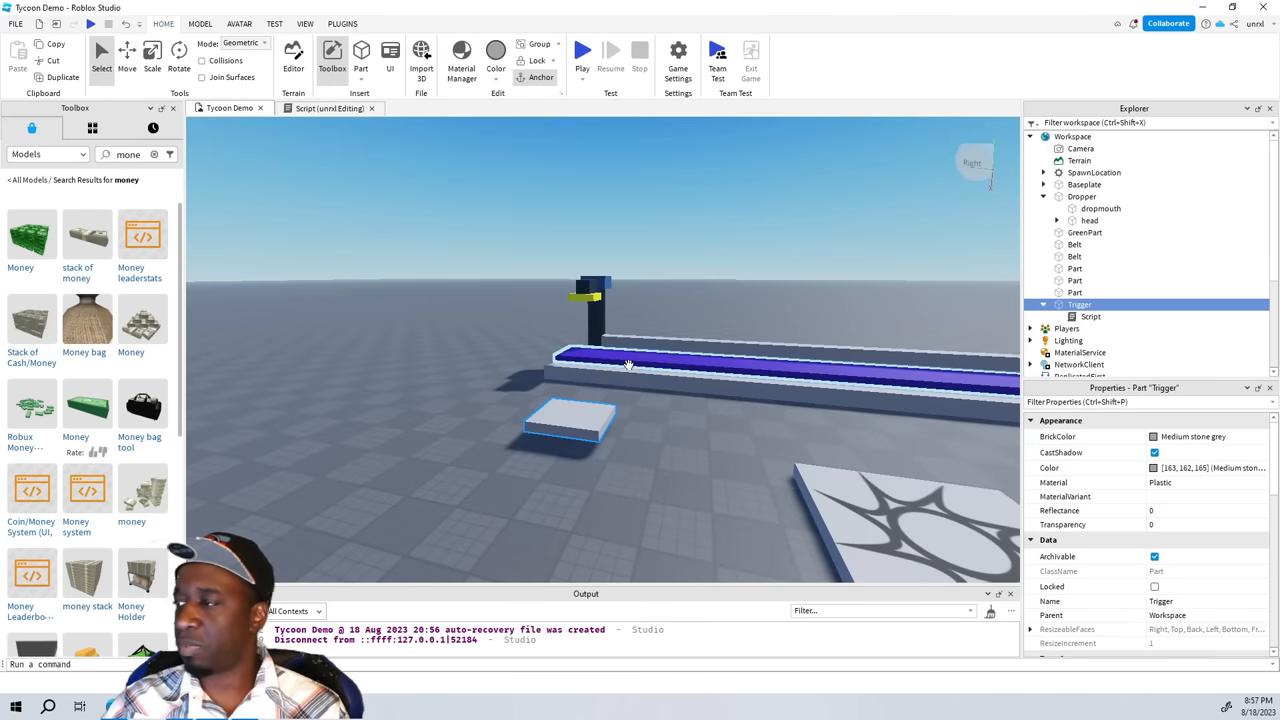
{"action": "left_click", "coordinate": [1073, 244]}
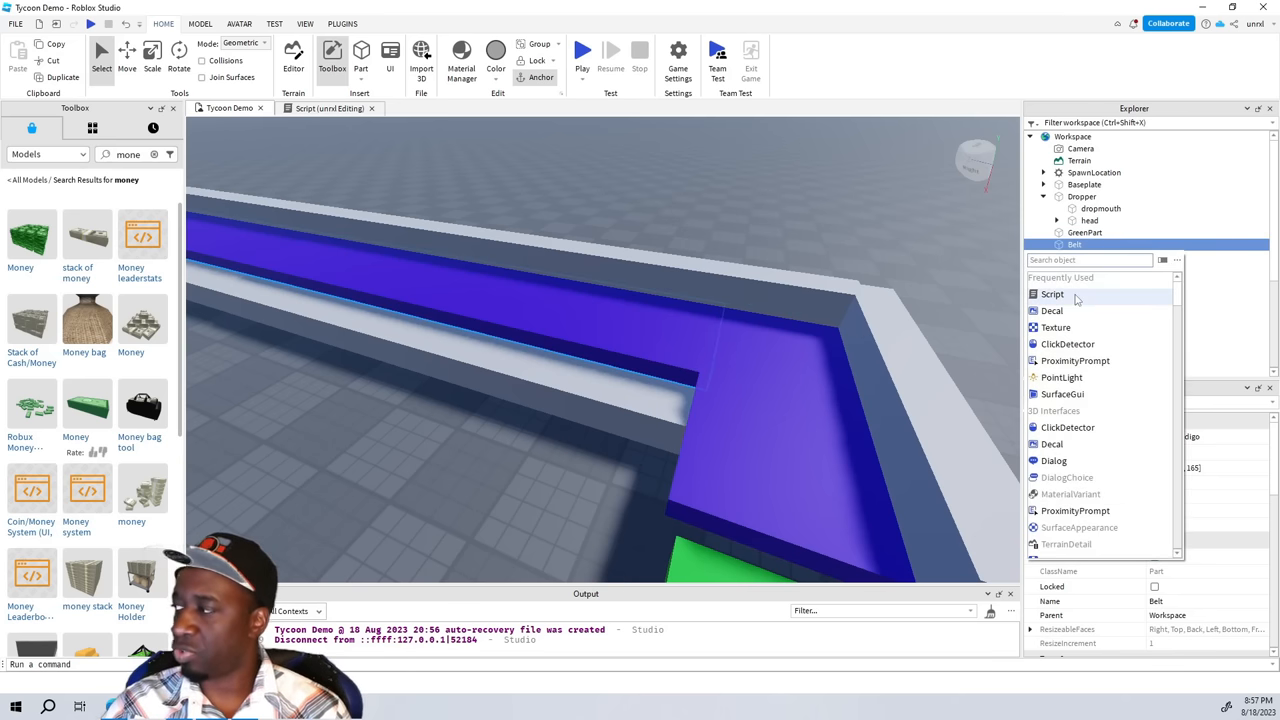
Step: Insert a Script under Belt, rename it BeltScript, and select its Hello world line
{"action": "left_click", "coordinate": [1052, 293]}
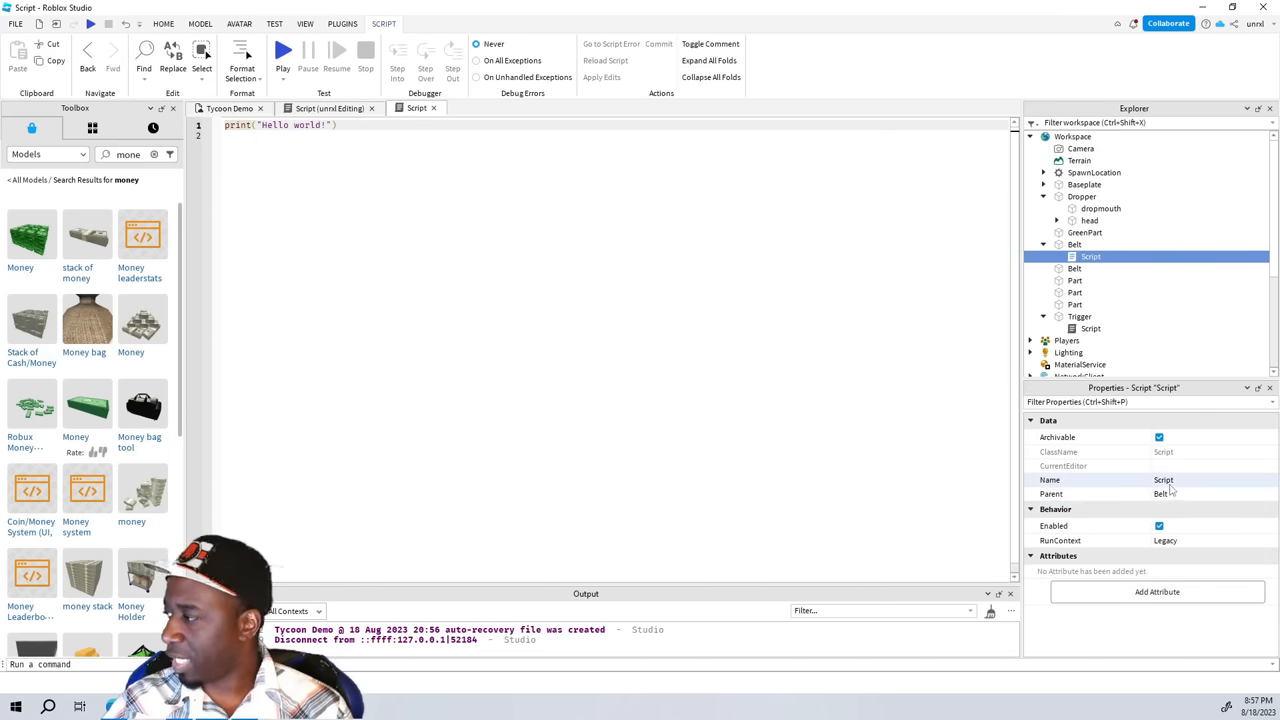
{"action": "double_click", "coordinate": [1163, 480]}
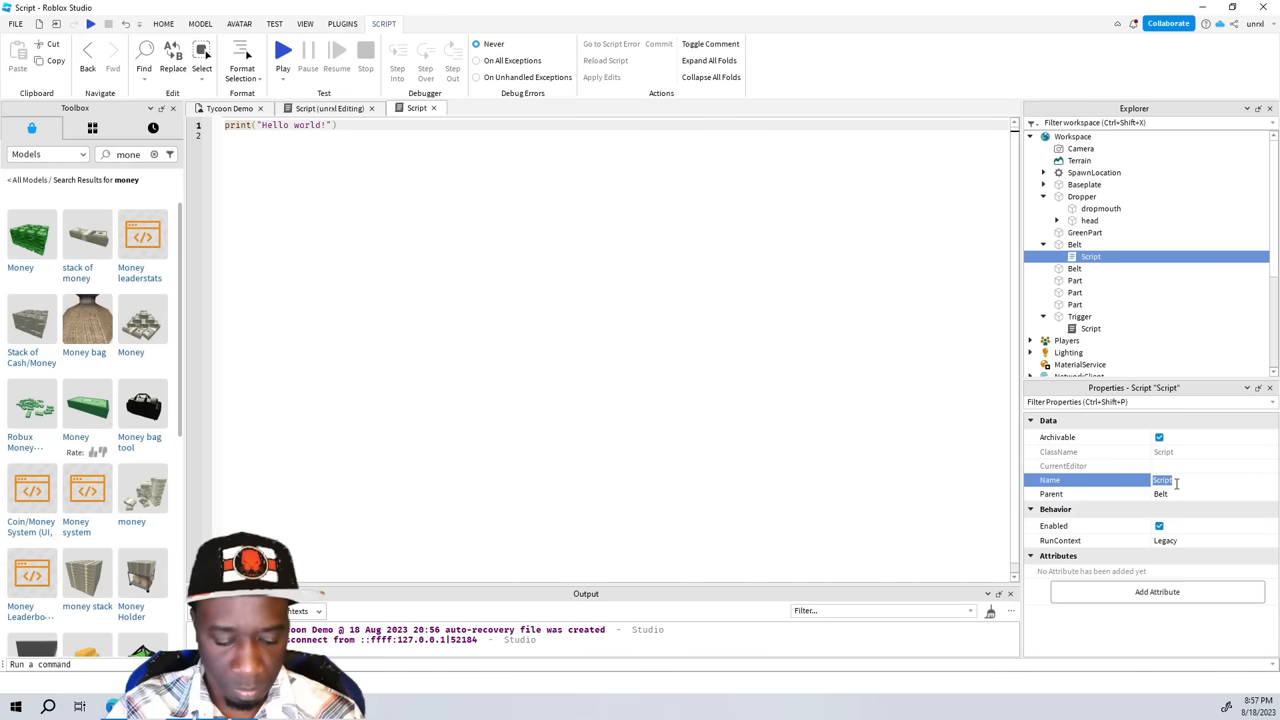
{"action": "type", "text": "Belts"}
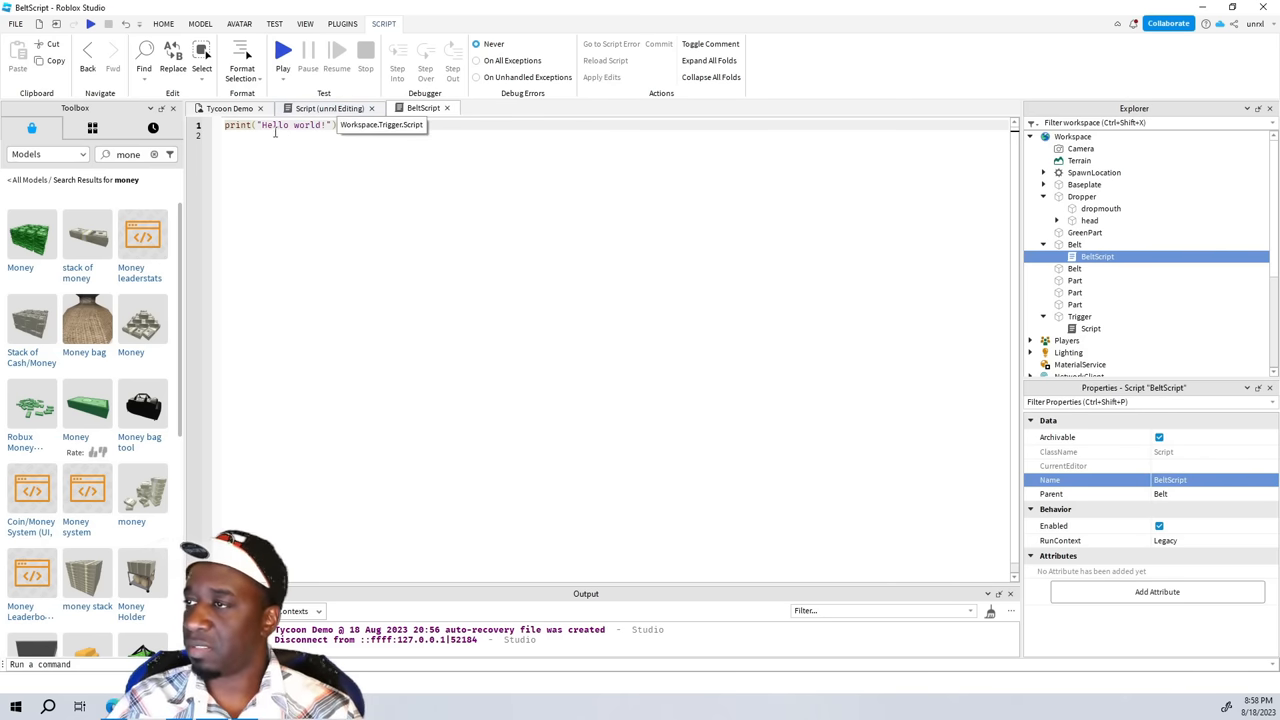
{"action": "triple_click", "coordinate": [280, 127]}
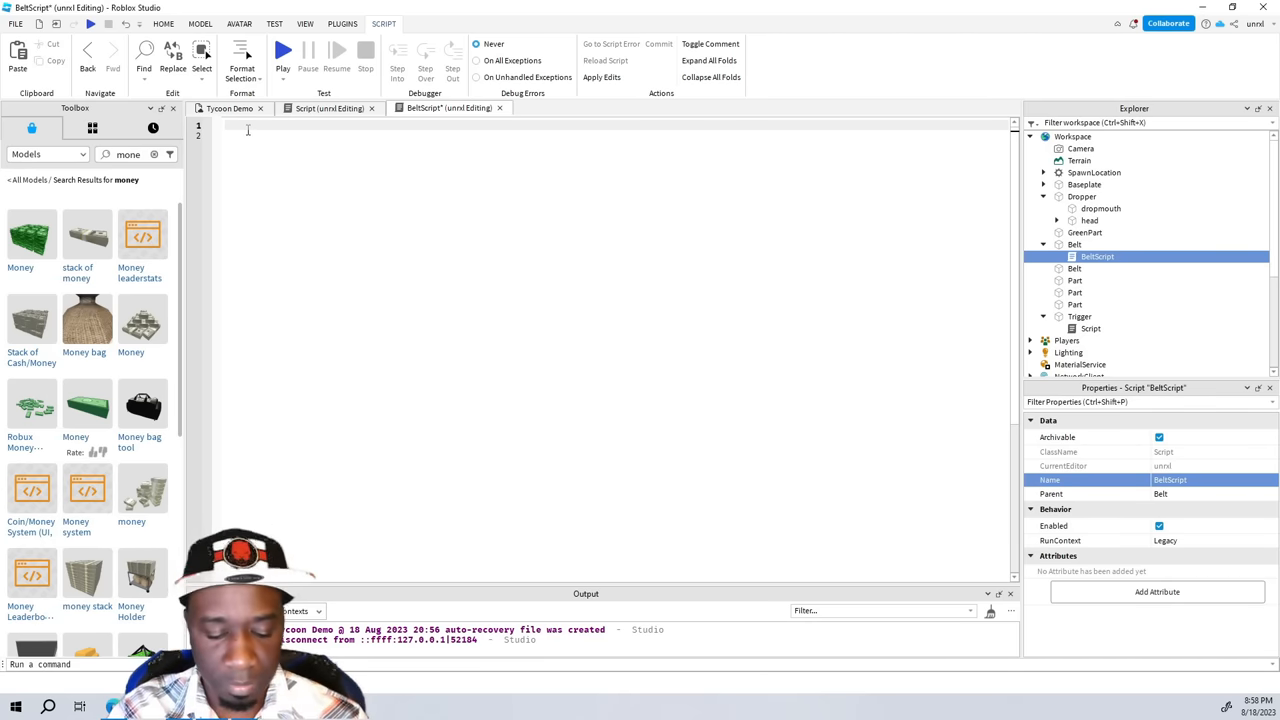
Step: Write a while true do loop in BeltScript
{"action": "type", "text": "while"}
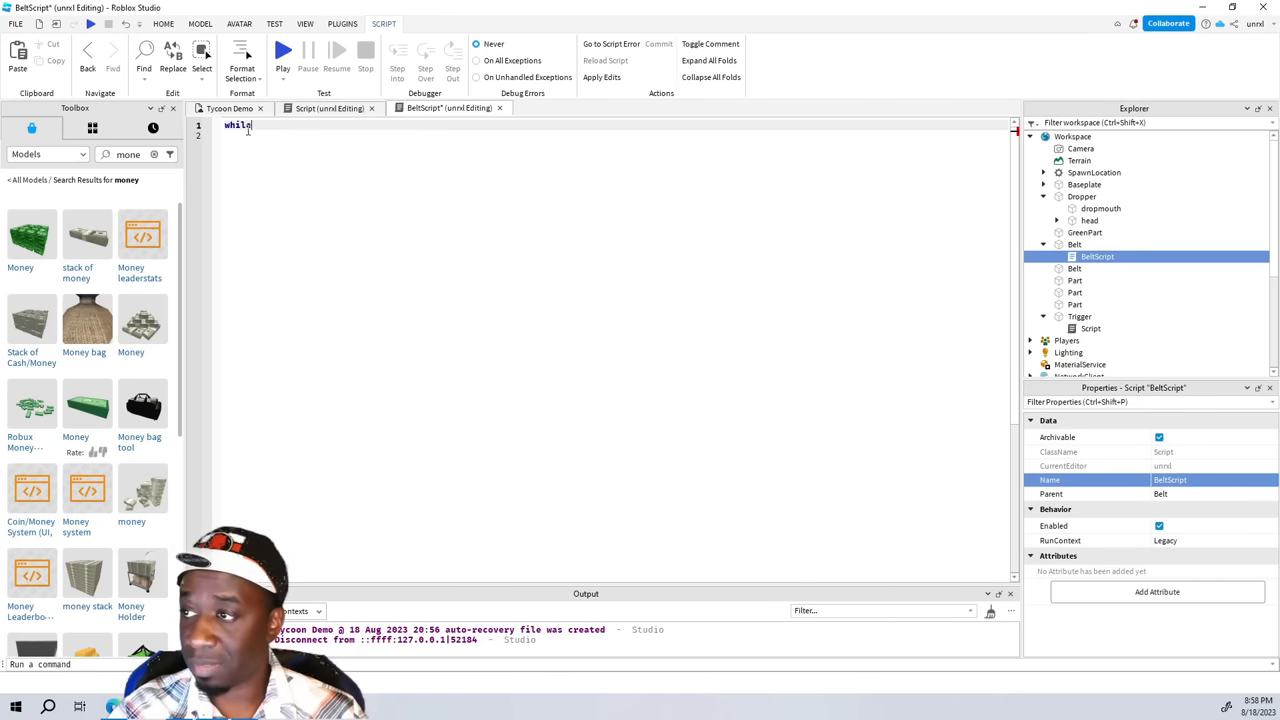
{"action": "type", "text": "true do"}
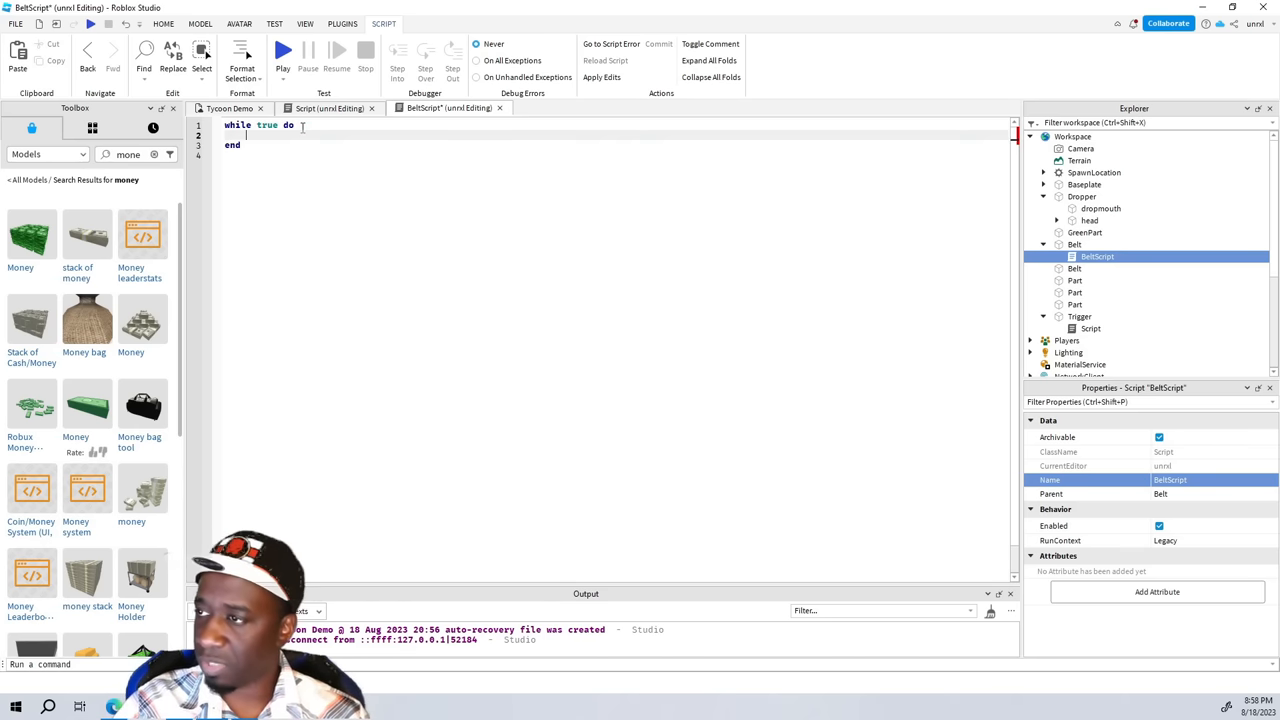
{"action": "double_click", "coordinate": [230, 145]}
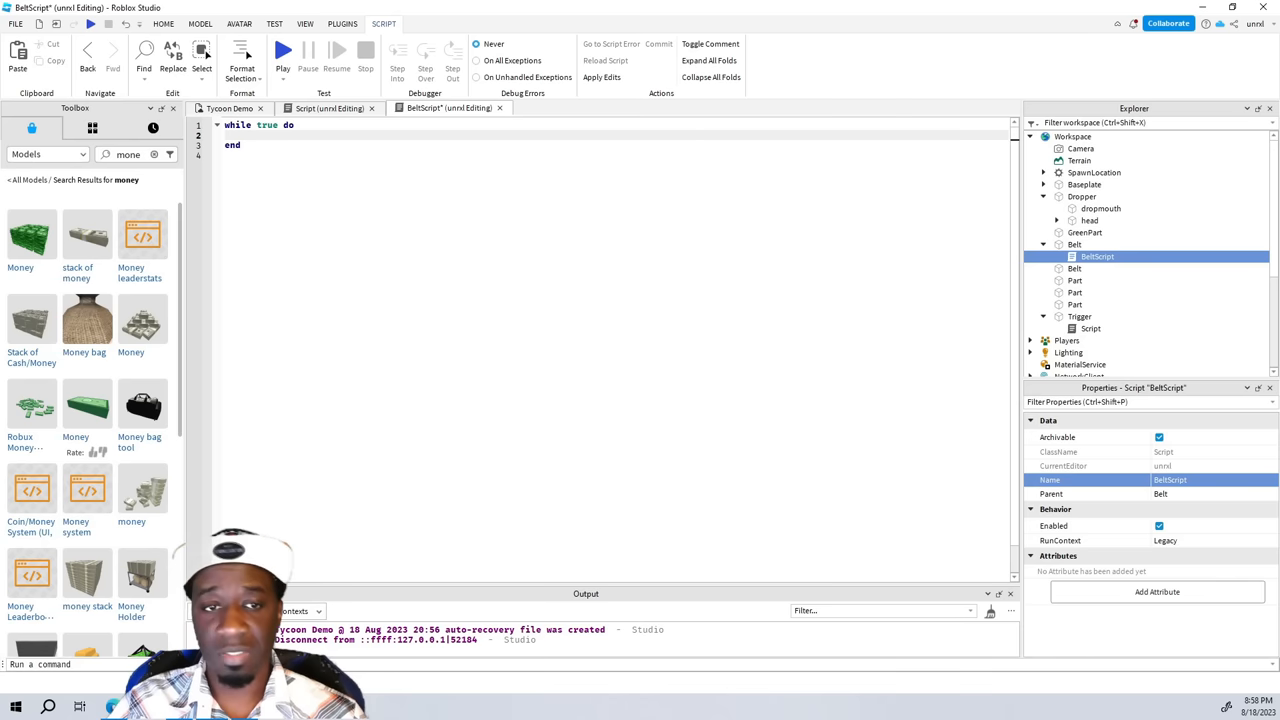
Step: Begin the loop line with script.Parent.Velocity using autocomplete
{"action": "type", "text": "sc"}
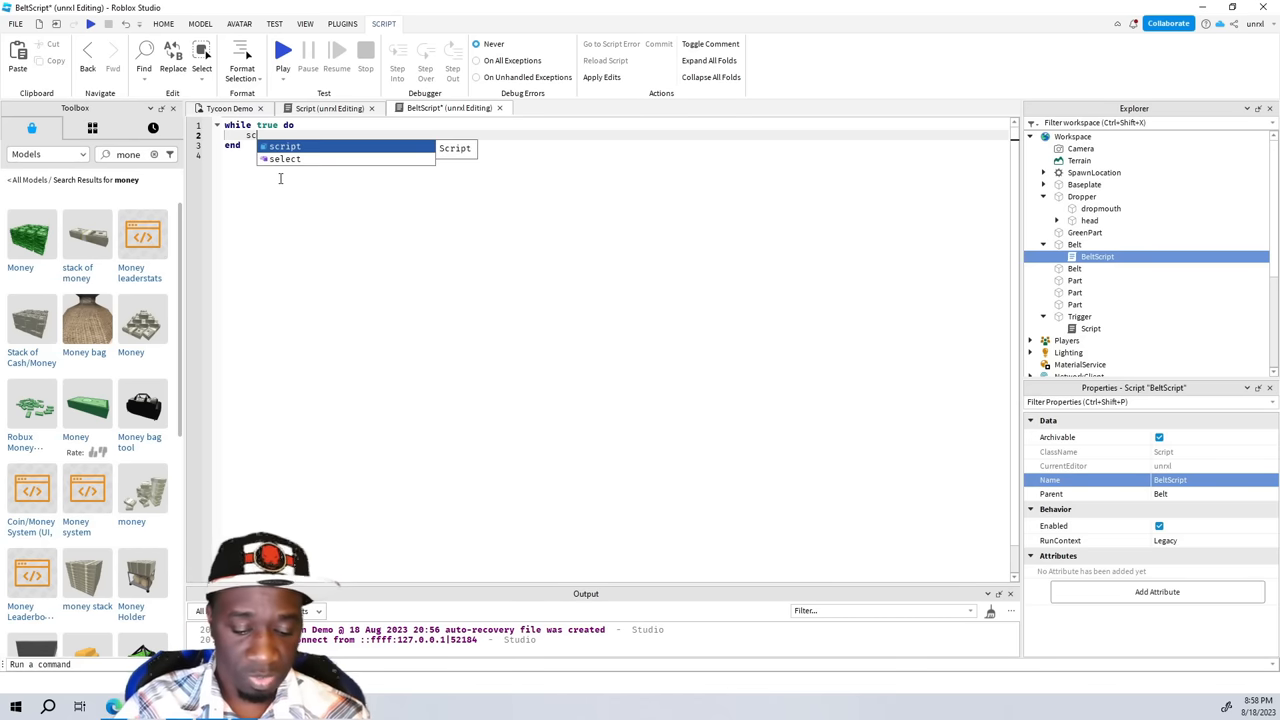
{"action": "type", "text": "."}
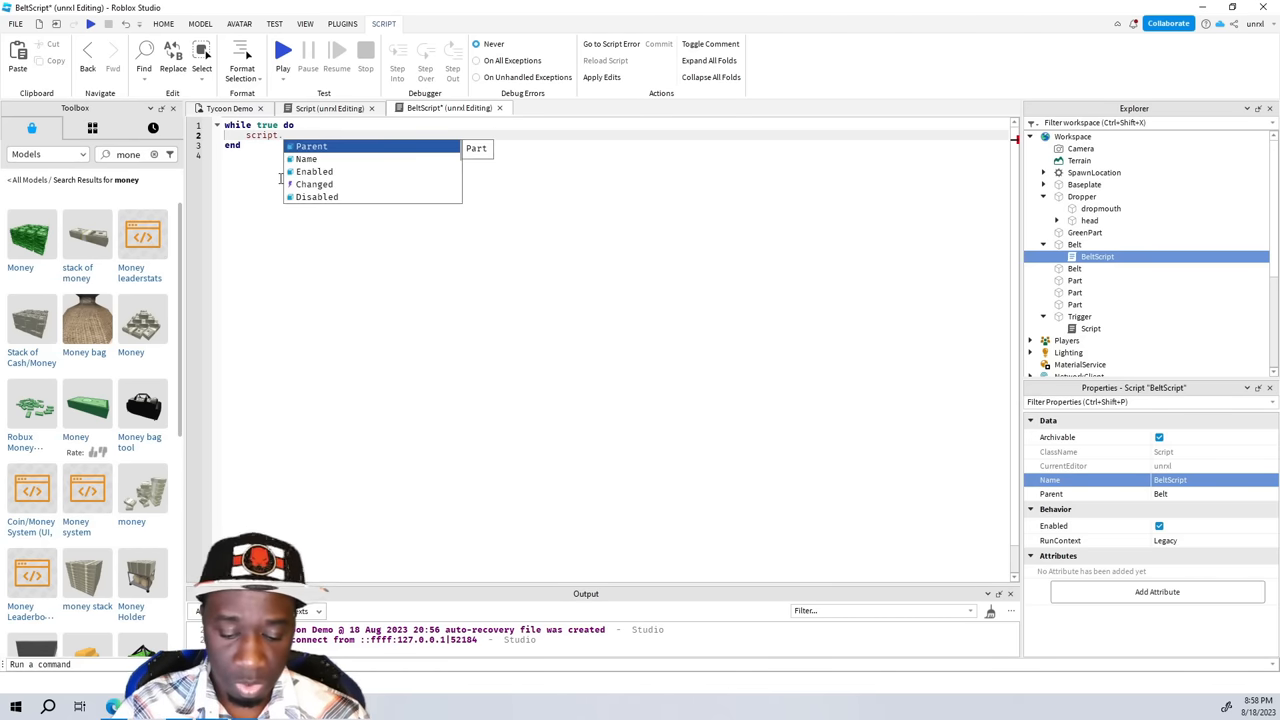
{"action": "left_click", "coordinate": [311, 146]}
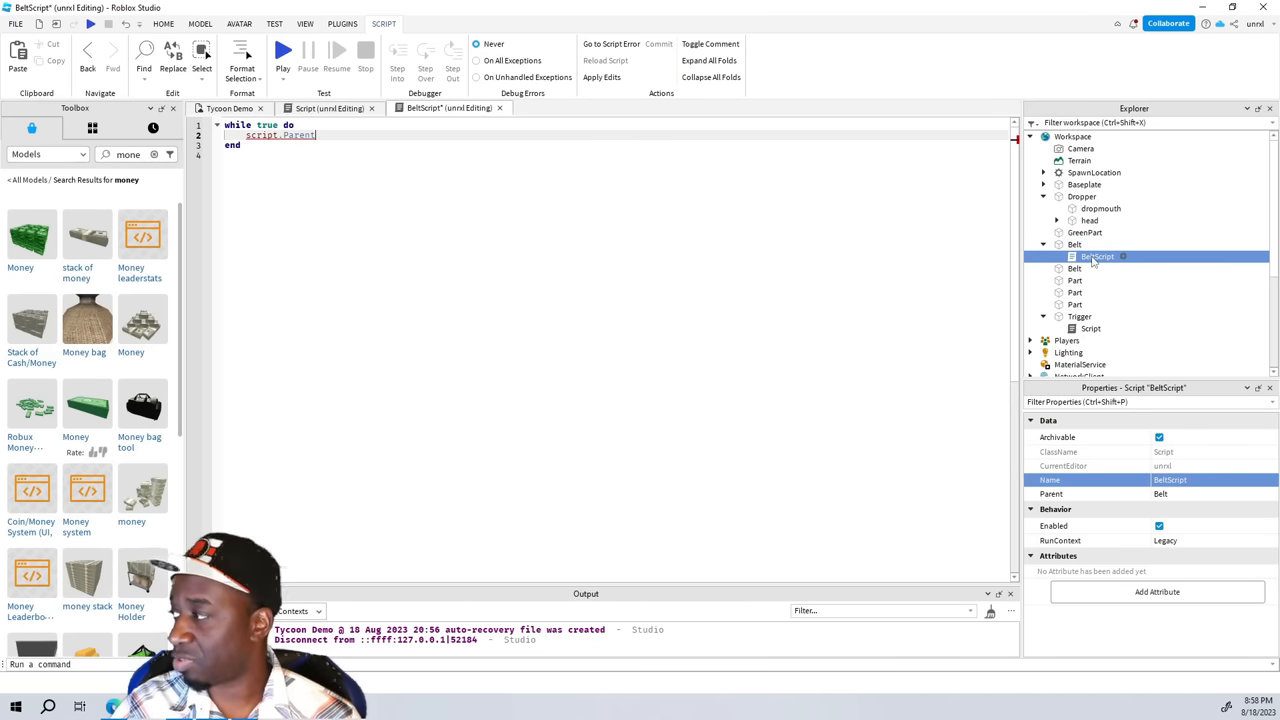
{"action": "left_click", "coordinate": [1073, 244]}
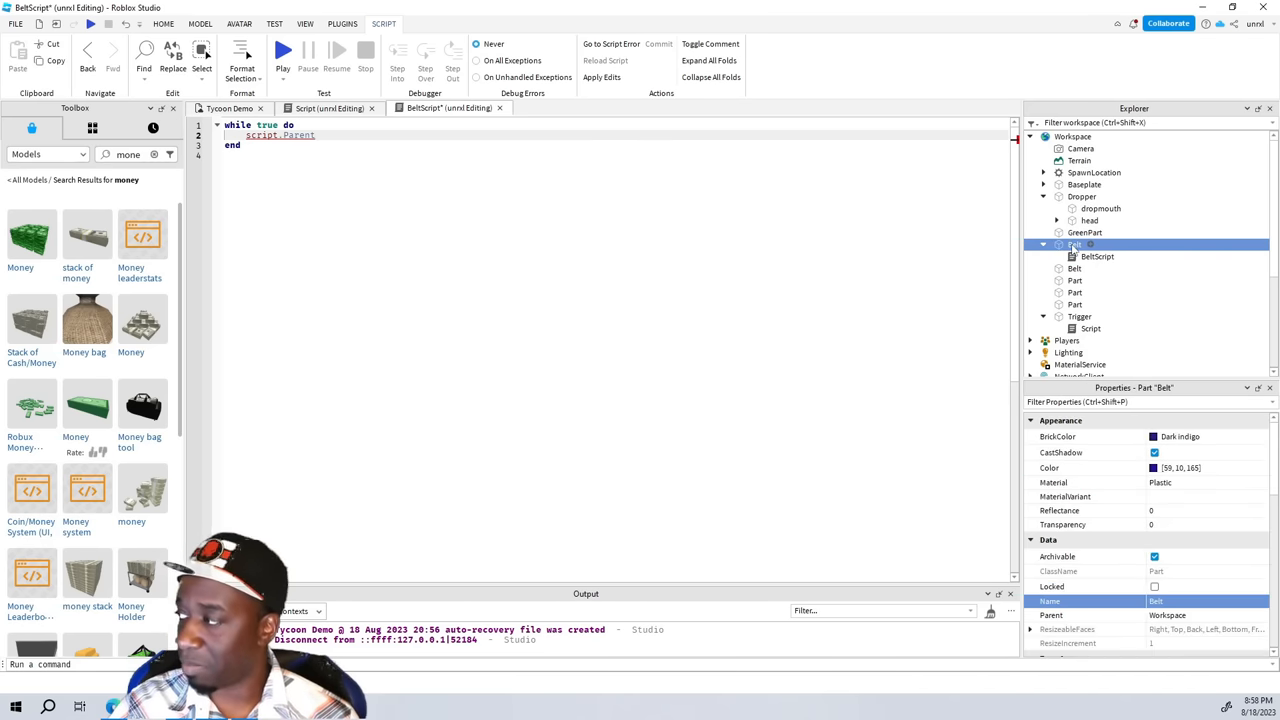
{"action": "left_click", "coordinate": [1097, 256]}
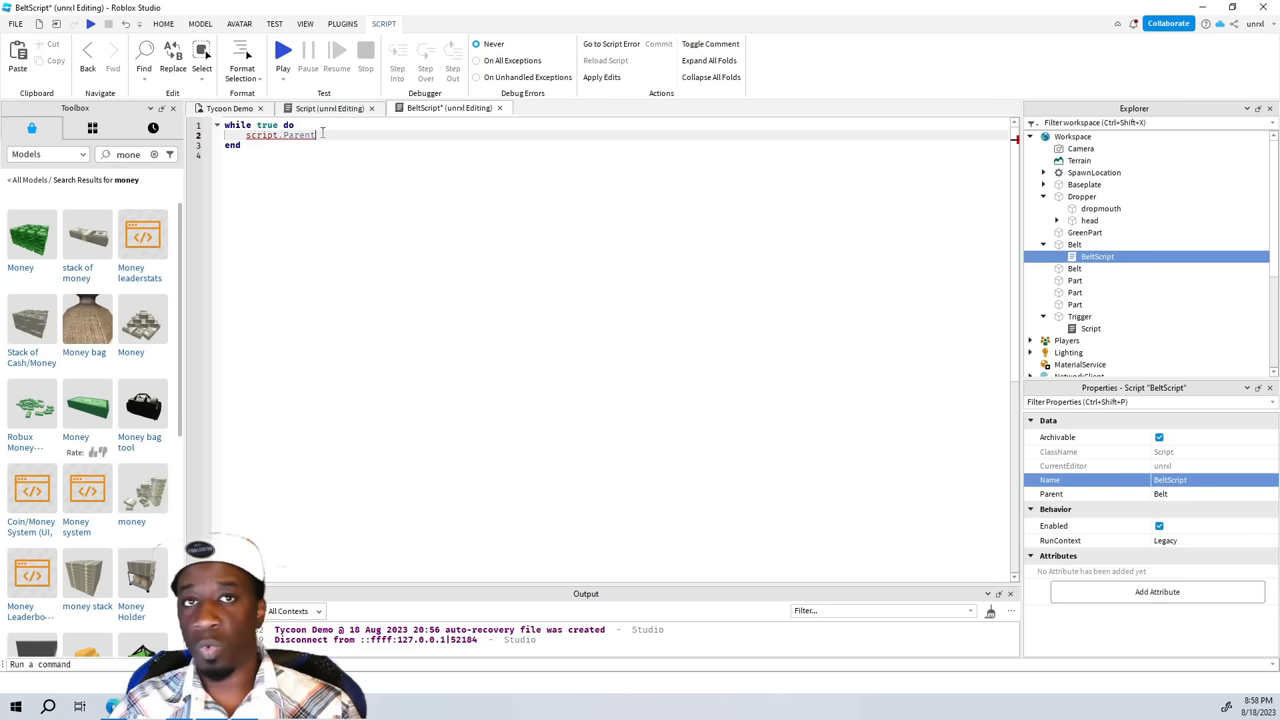
{"action": "type", "text": "."}
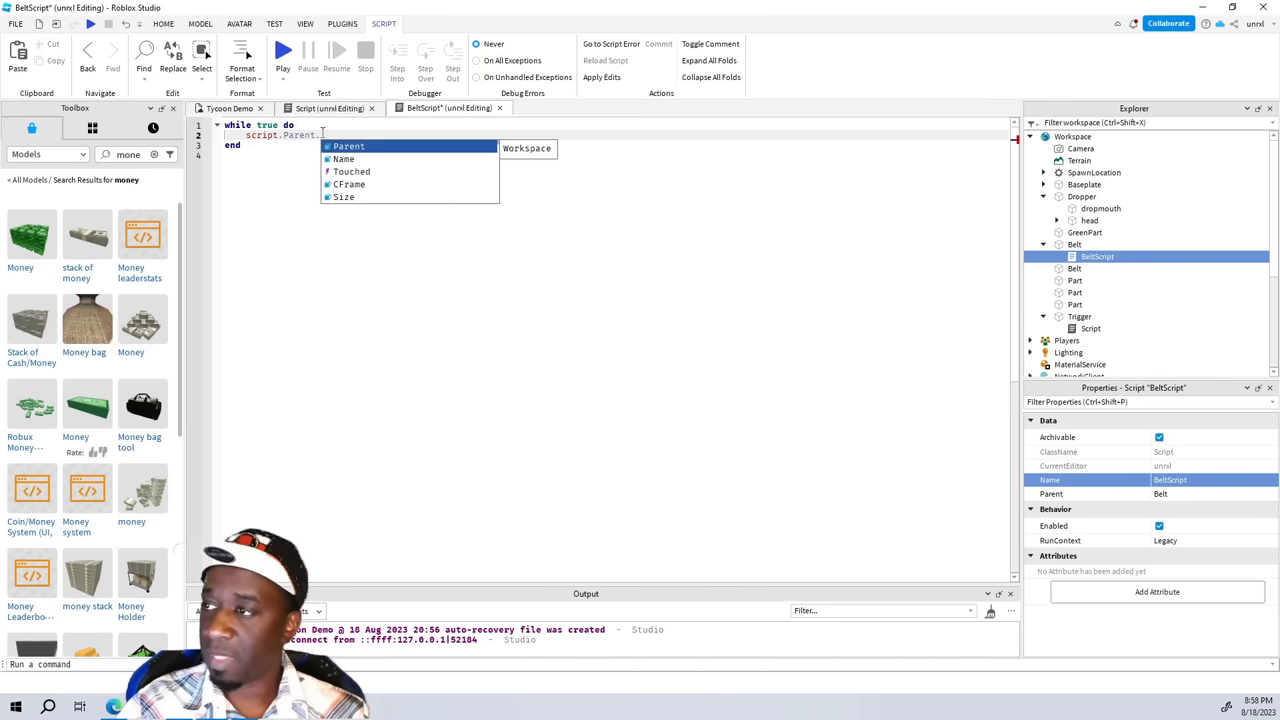
{"action": "type", "text": "Vel"}
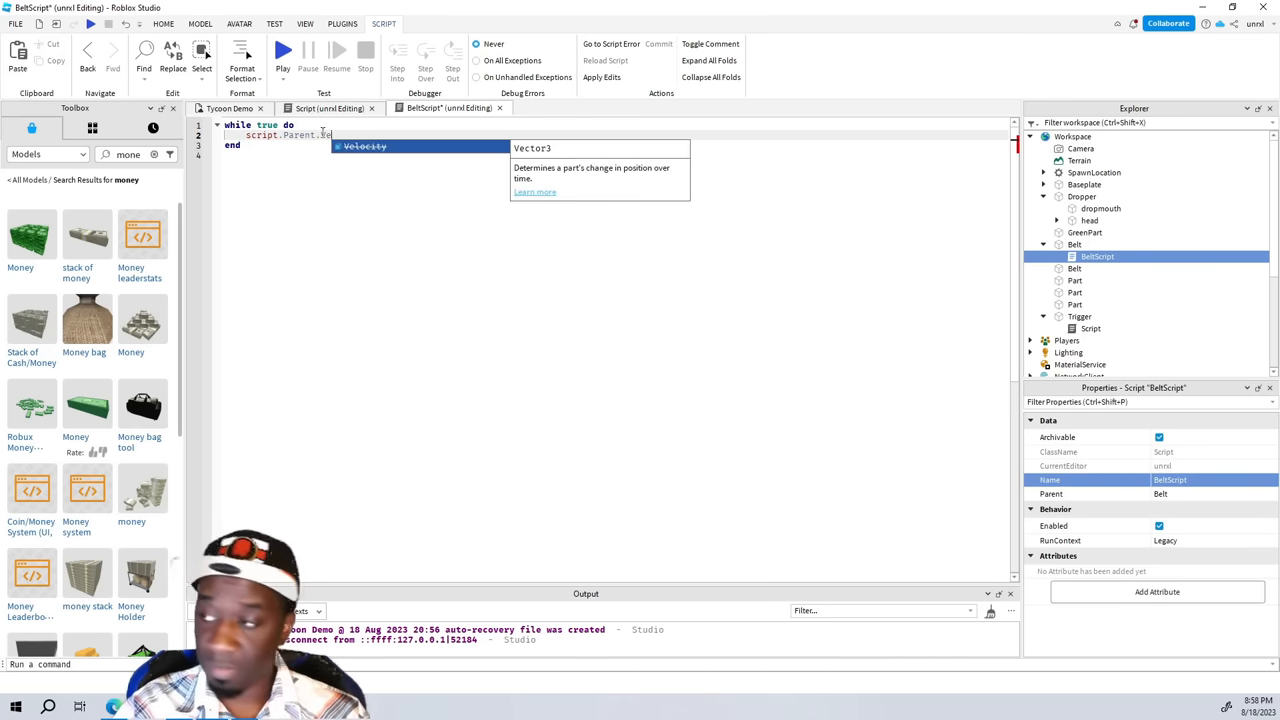
{"action": "key", "text": "Tab"}
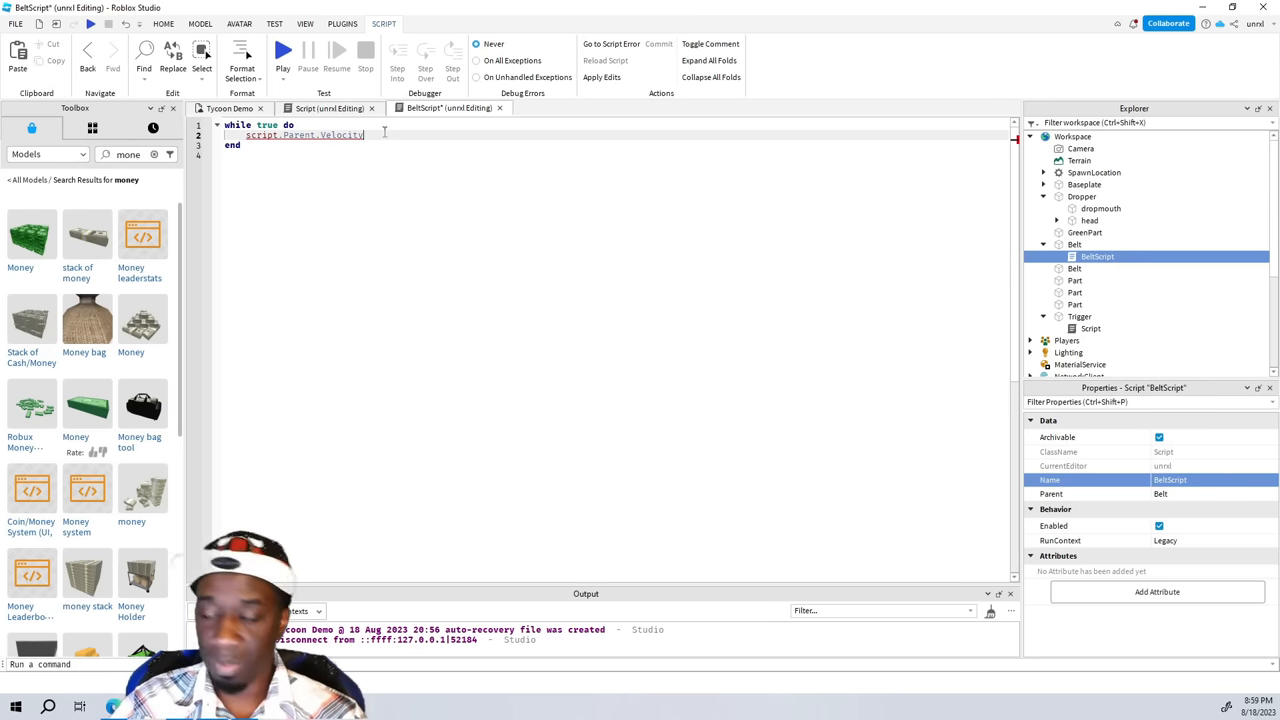
Step: Finish the line as script.Parent.Velocity = script.Parent.CFrame.LookVector * 20
{"action": "type", "text": "="}
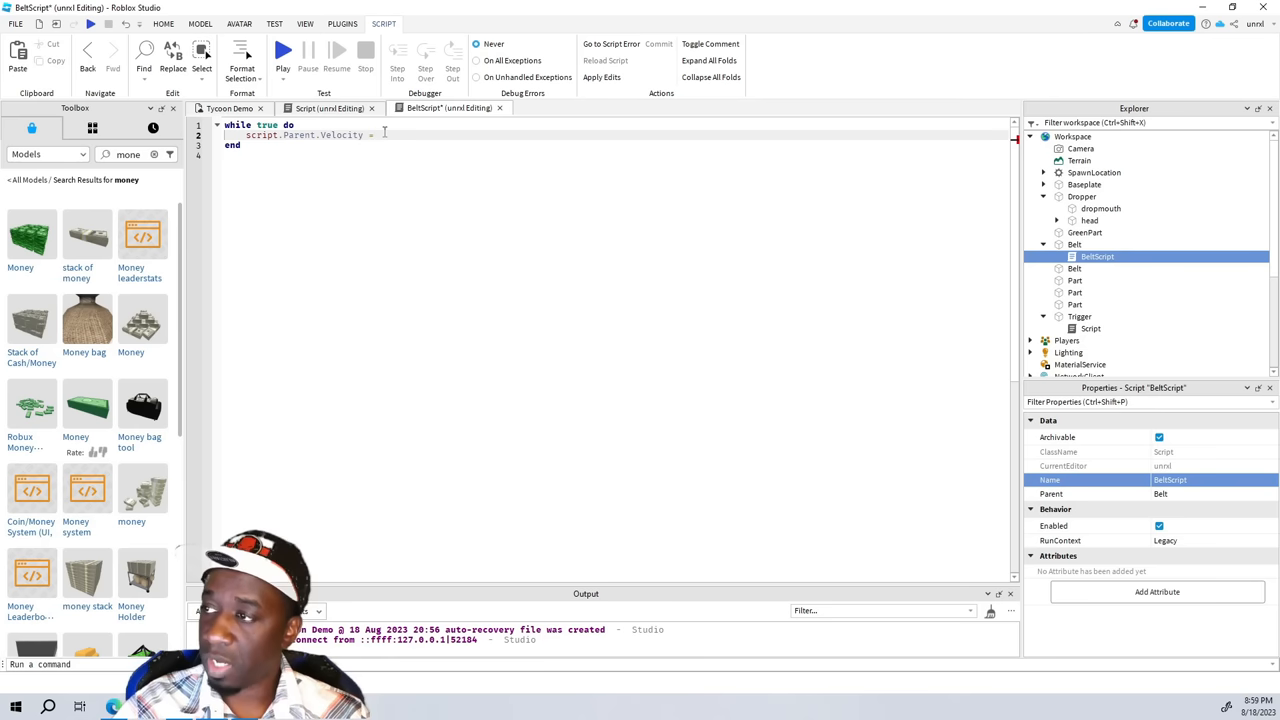
{"action": "type", "text": "script.Parent"}
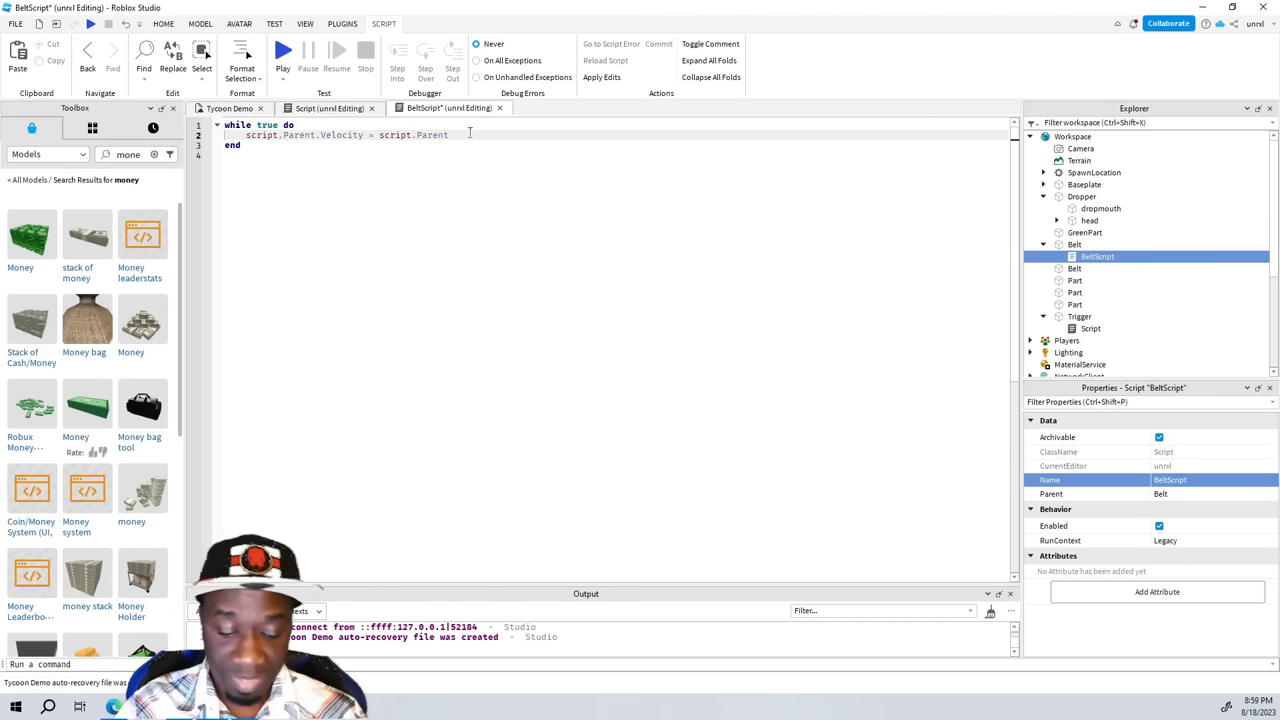
{"action": "type", "text": "C"}
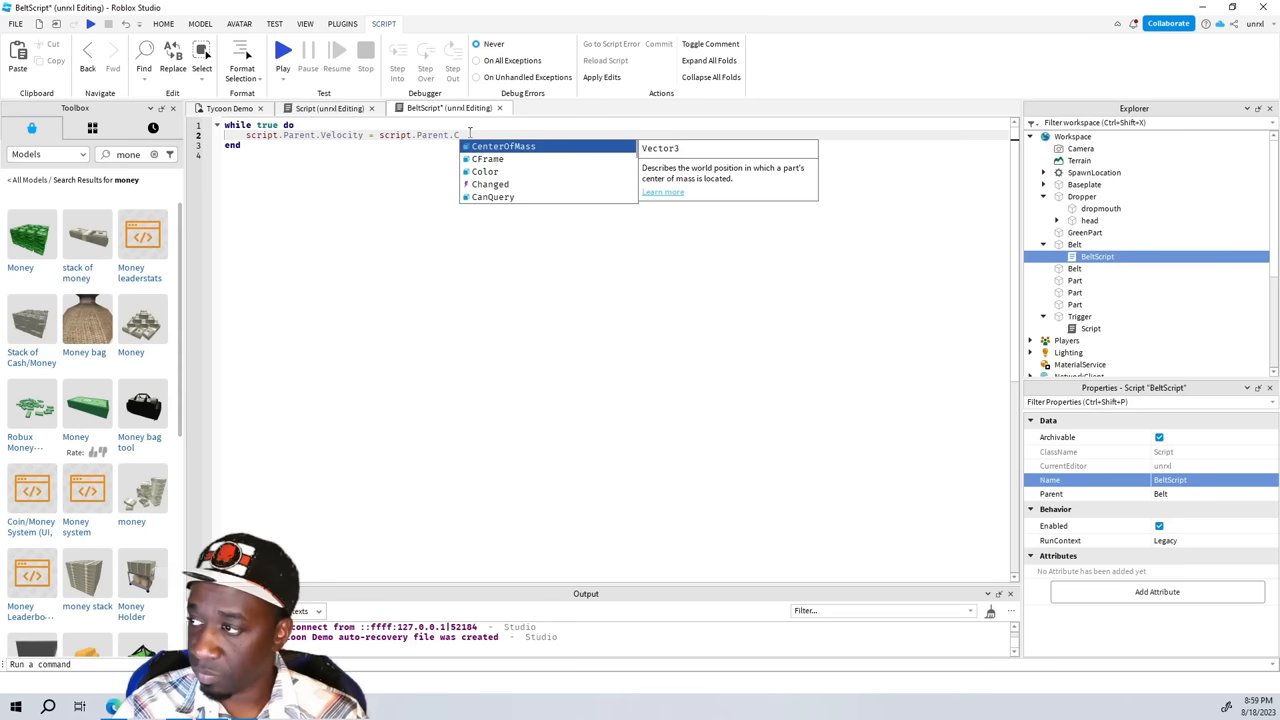
{"action": "type", "text": "f"}
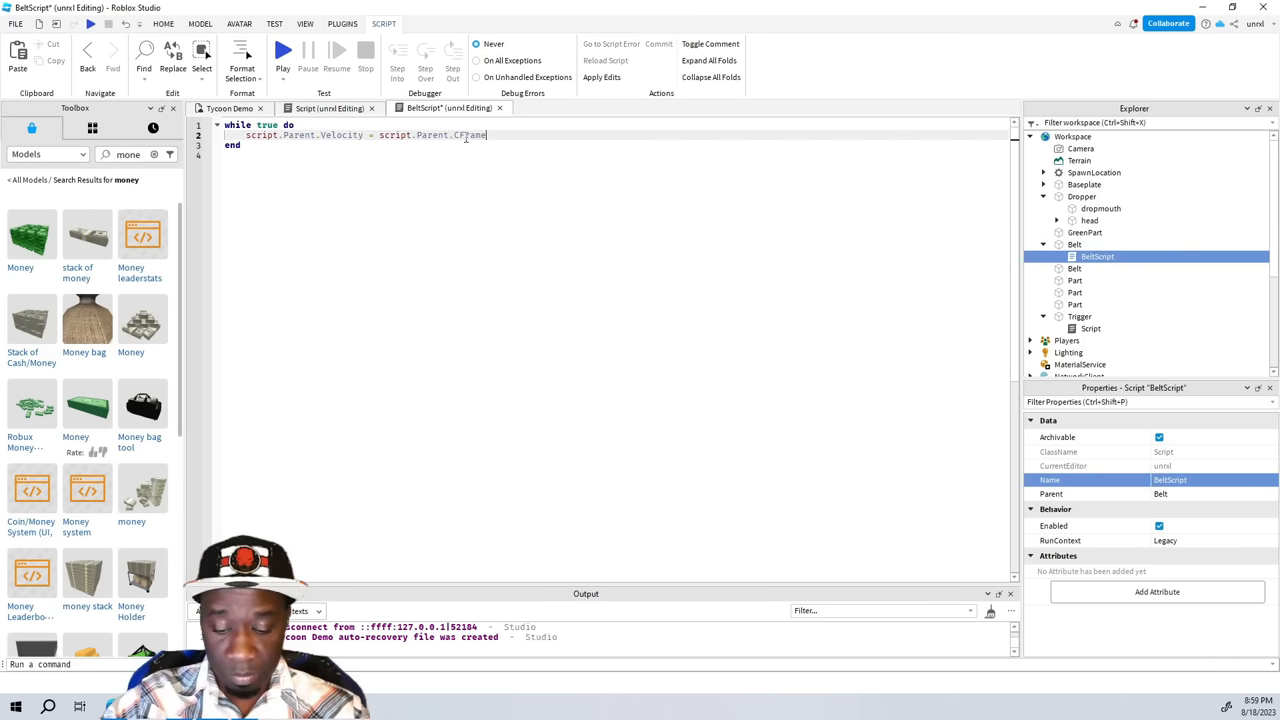
{"action": "type", "text": ".LookVector"}
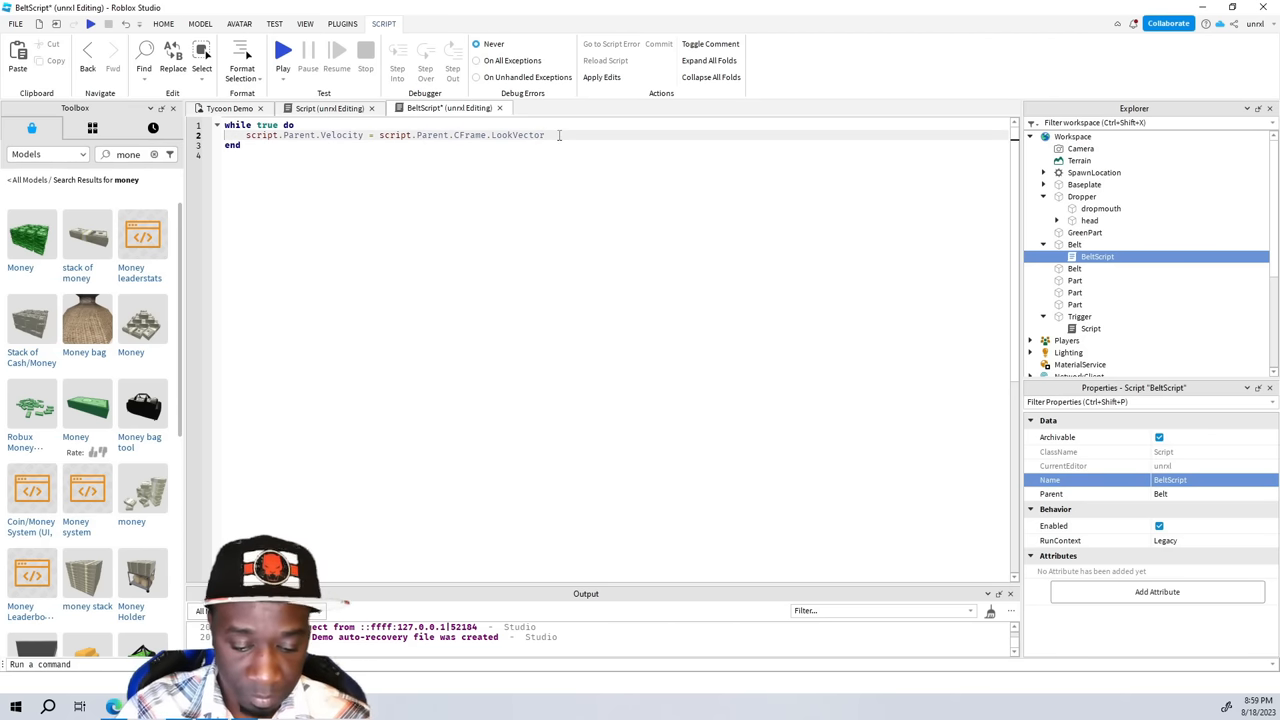
{"action": "type", "text": "* 20"}
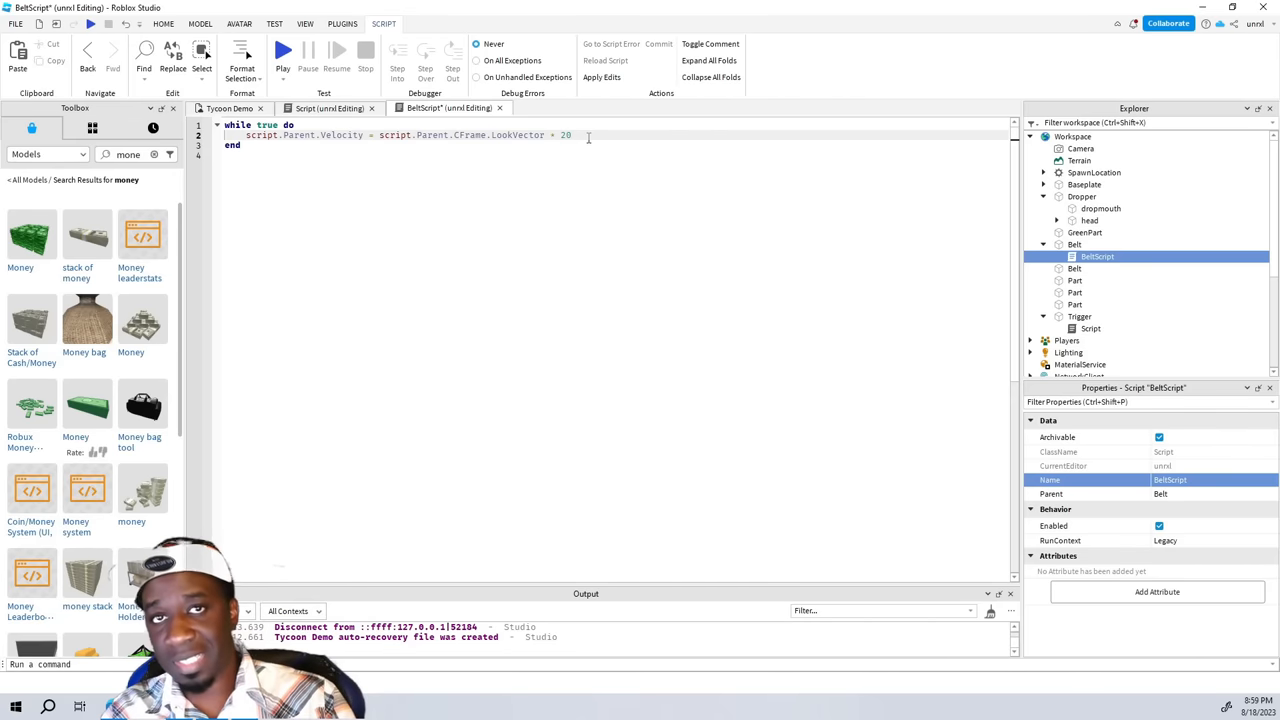
Step: Add wait(0.2) on a new line after the velocity line and commit BeltScript
{"action": "key", "text": "Enter"}
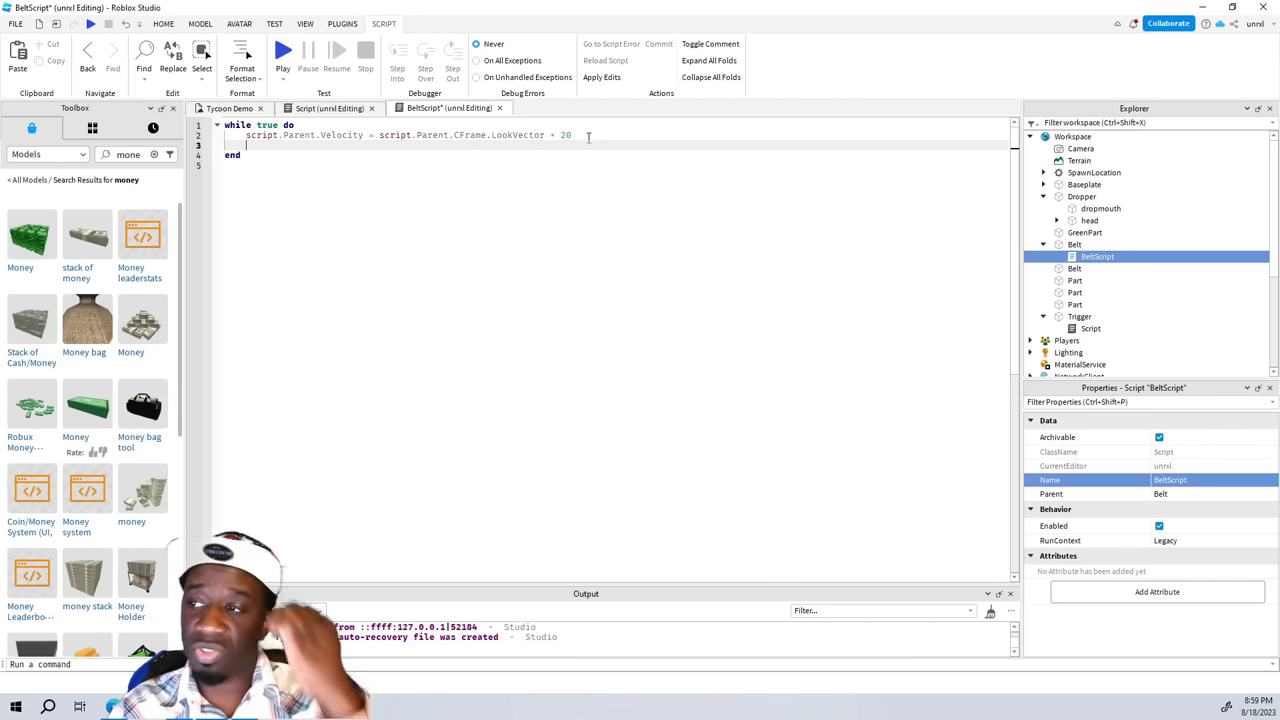
{"action": "type", "text": "wait"}
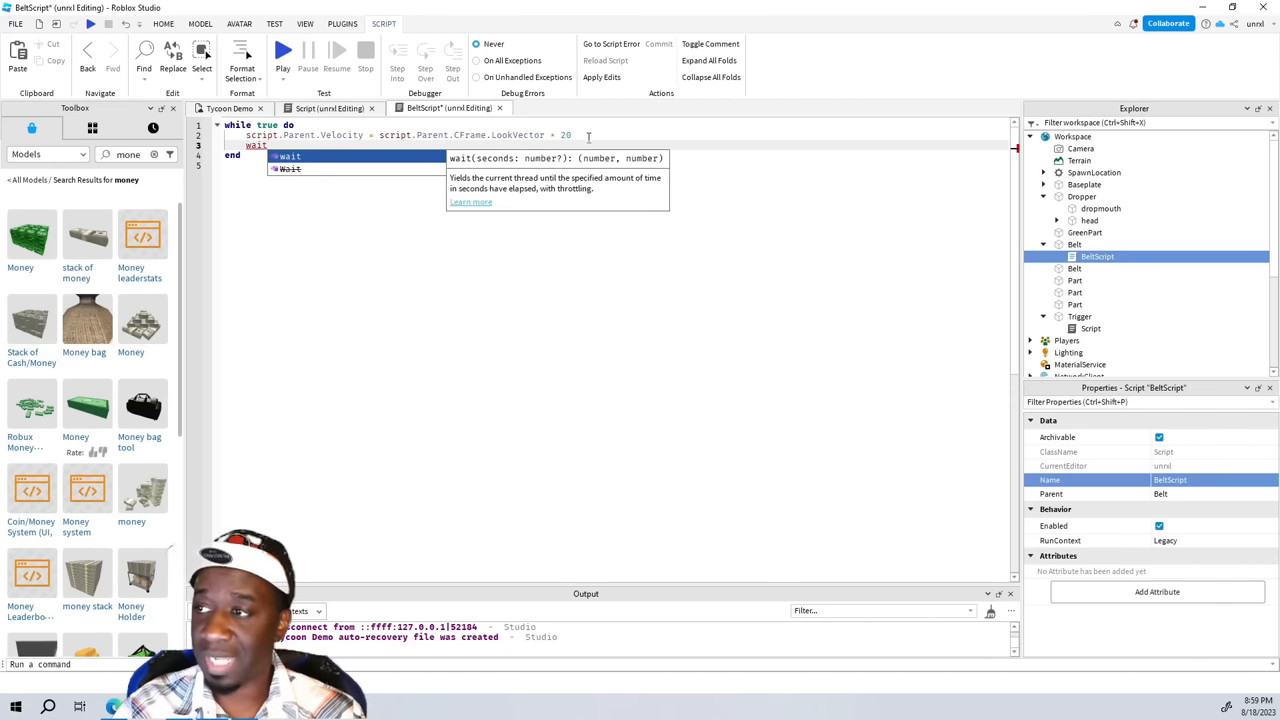
{"action": "type", "text": "("}
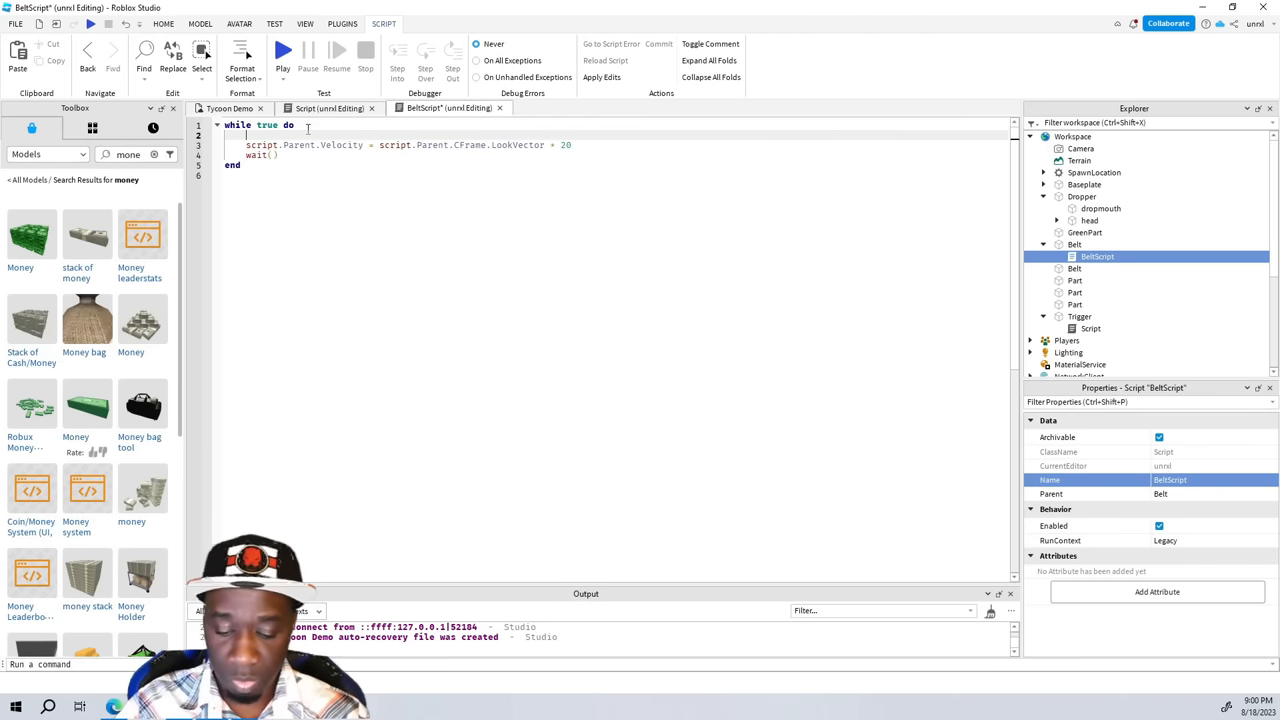
{"action": "type", "text": "HER"}
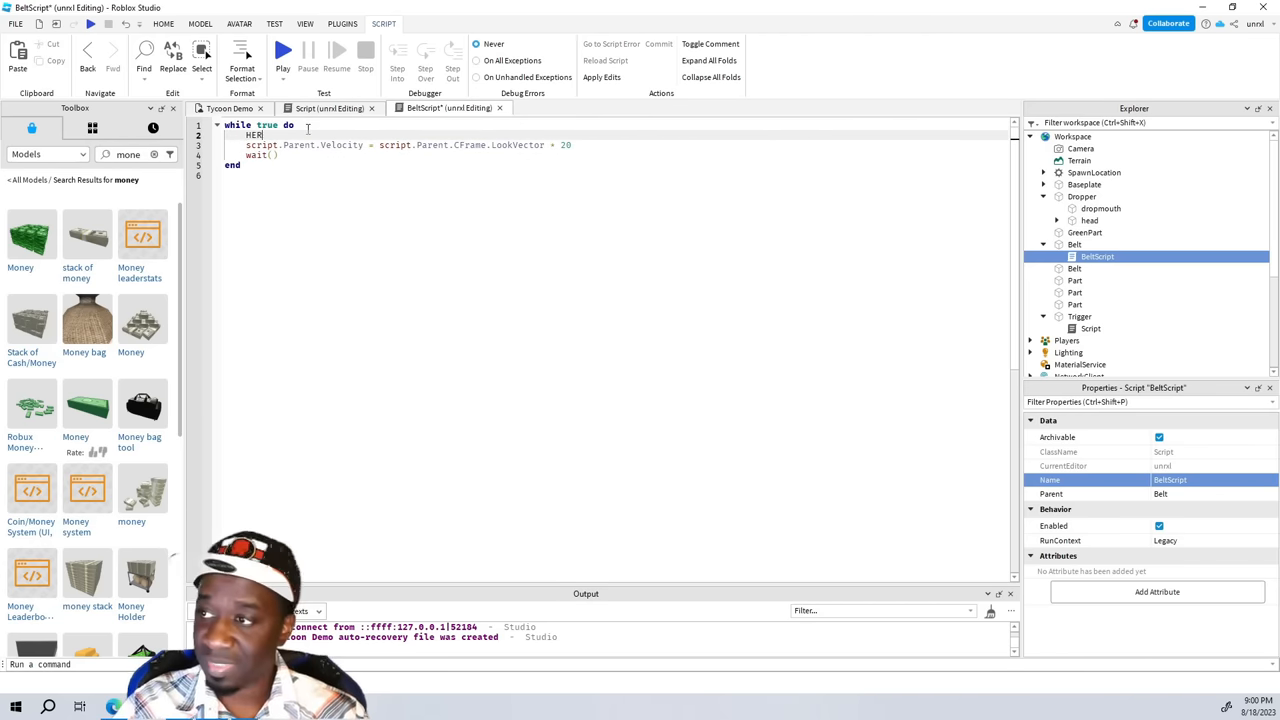
{"action": "key", "text": "BackSpace"}
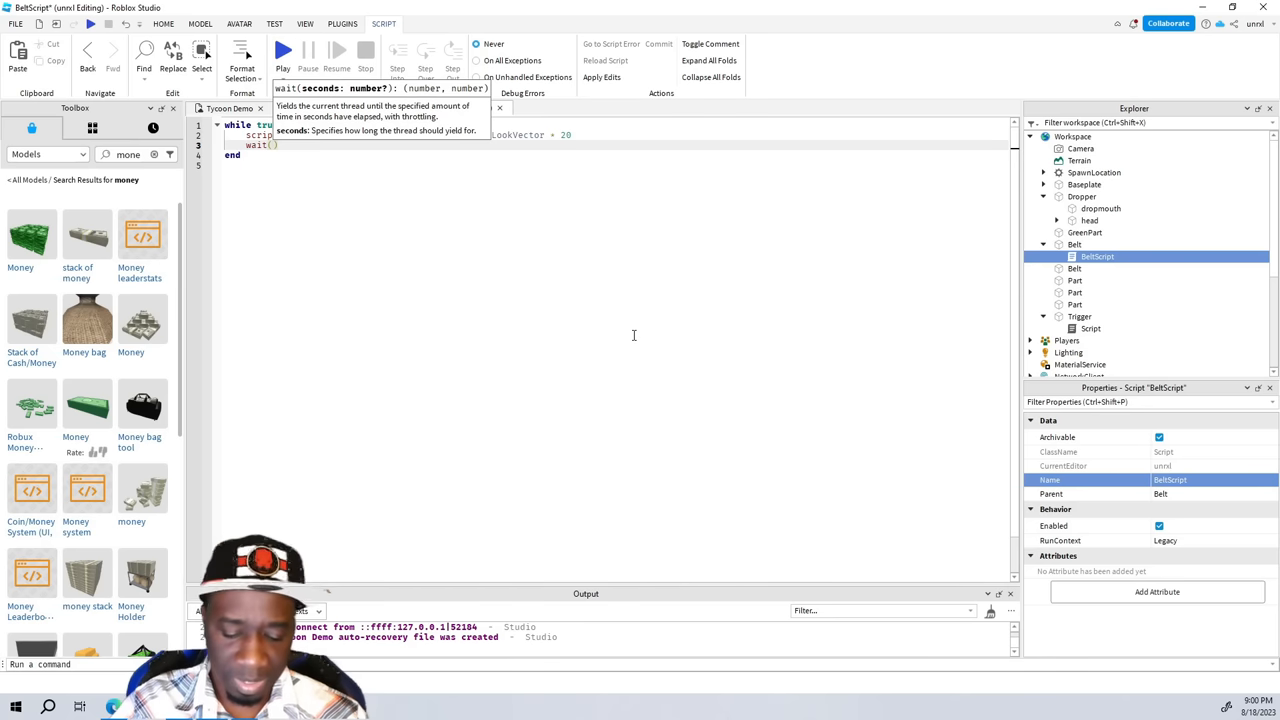
{"action": "type", "text": "0.2"}
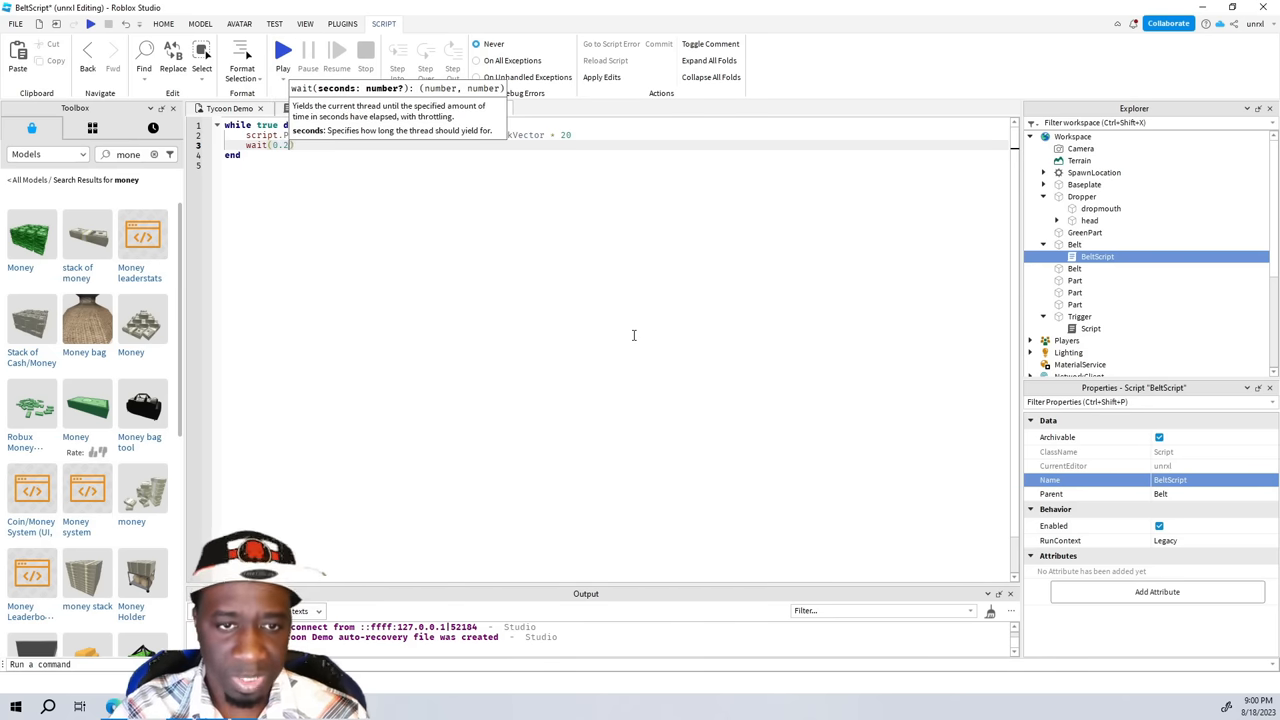
{"action": "left_click", "coordinate": [290, 187]}
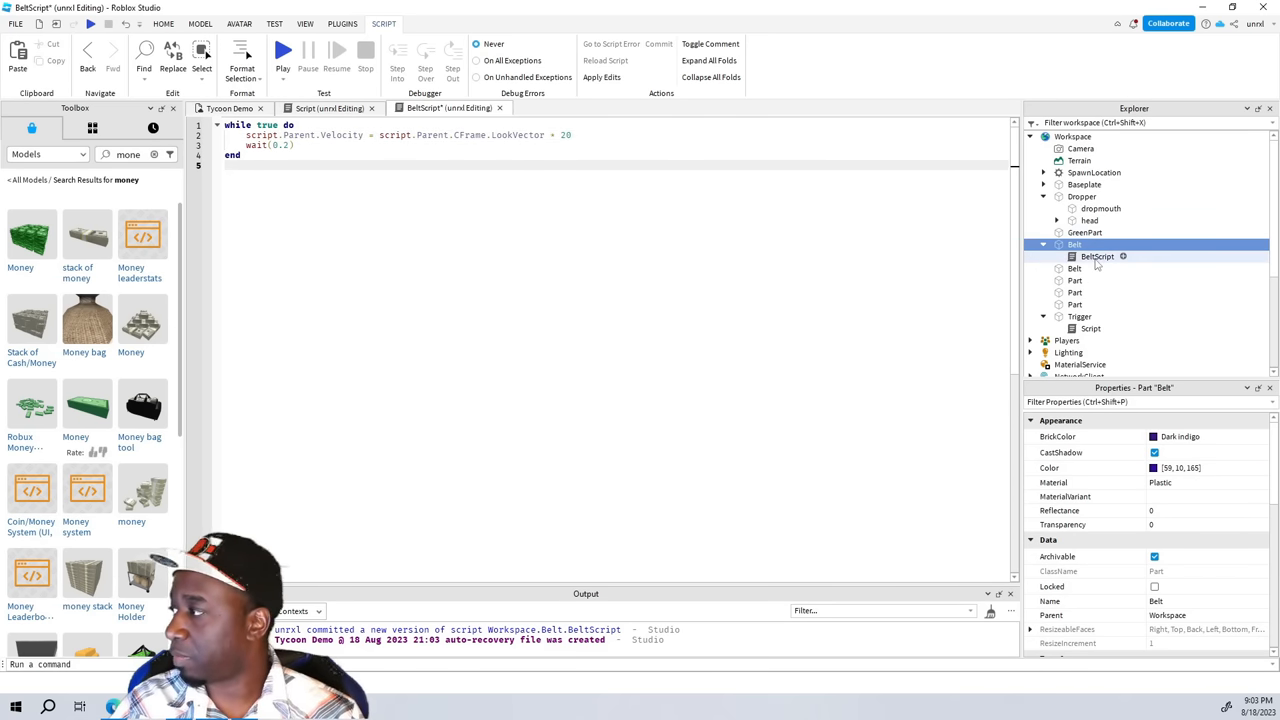
Step: Copy BeltScript into the second Belt and go back to the Tycoon Demo tab
{"action": "left_click", "coordinate": [1095, 256]}
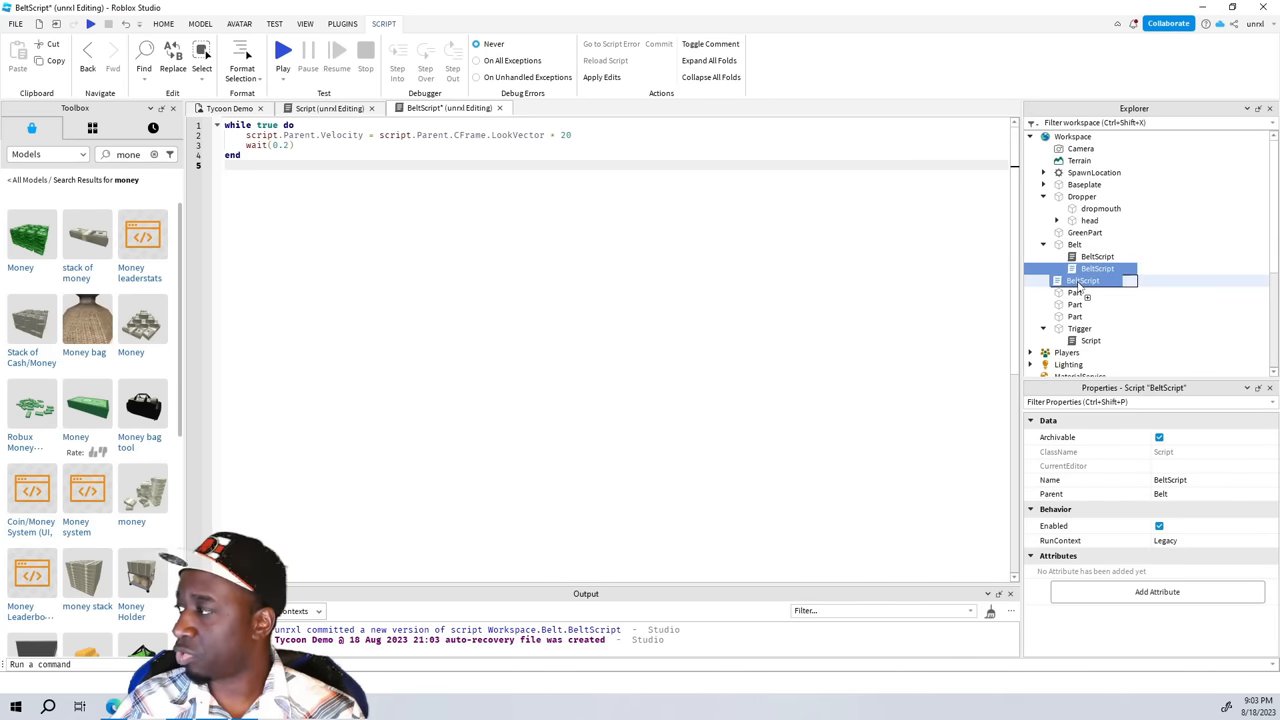
{"action": "left_click", "coordinate": [1075, 268]}
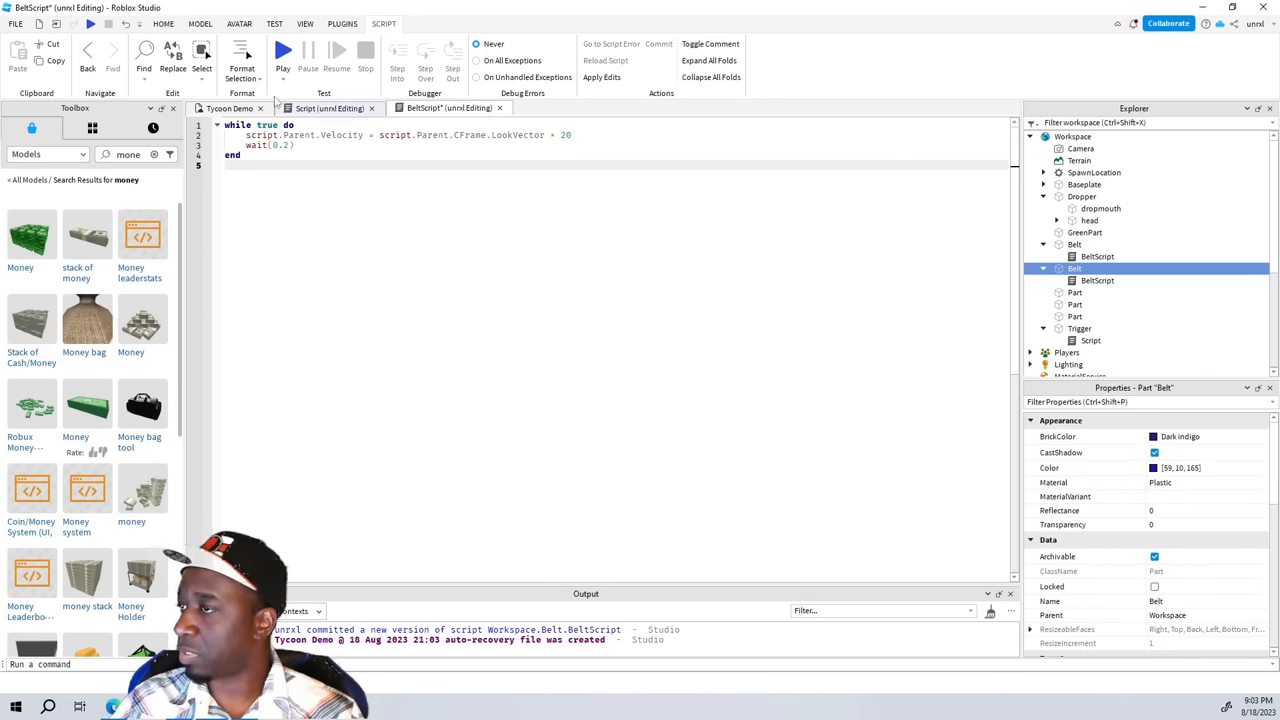
{"action": "left_click", "coordinate": [228, 108]}
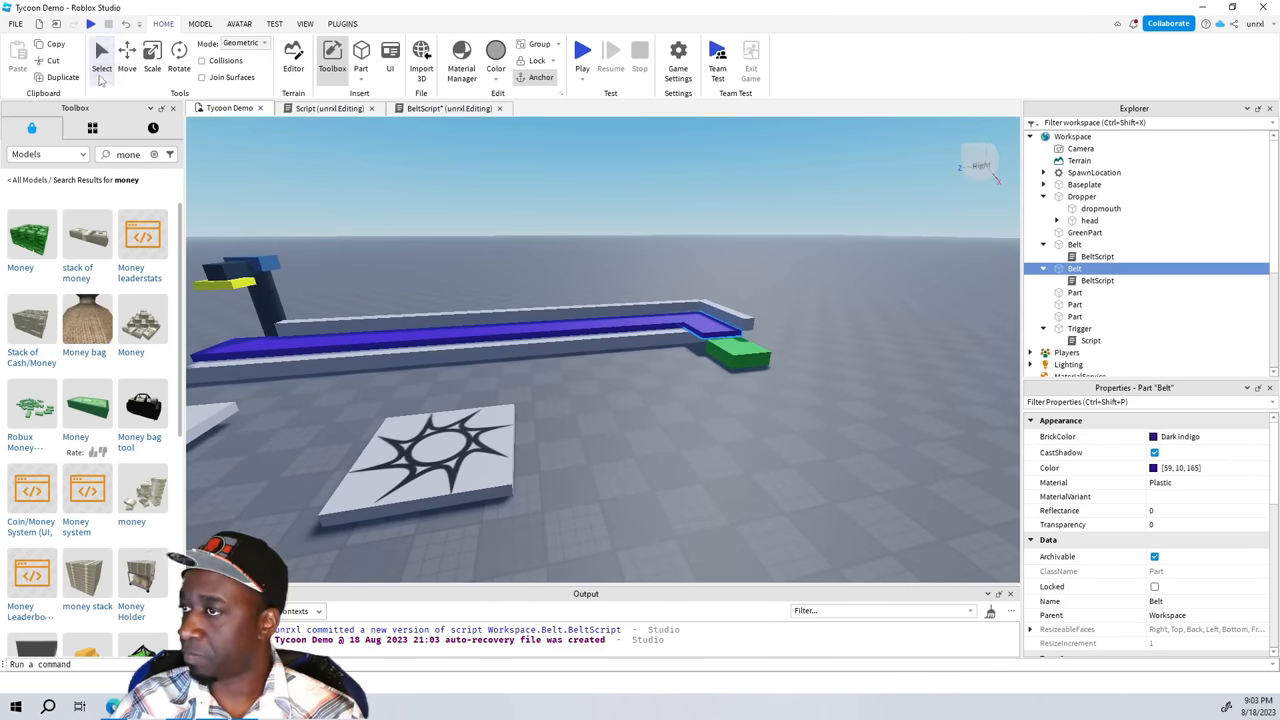
Step: Select the Move tool and start the Tycoon Demo play test
{"action": "left_click", "coordinate": [125, 55]}
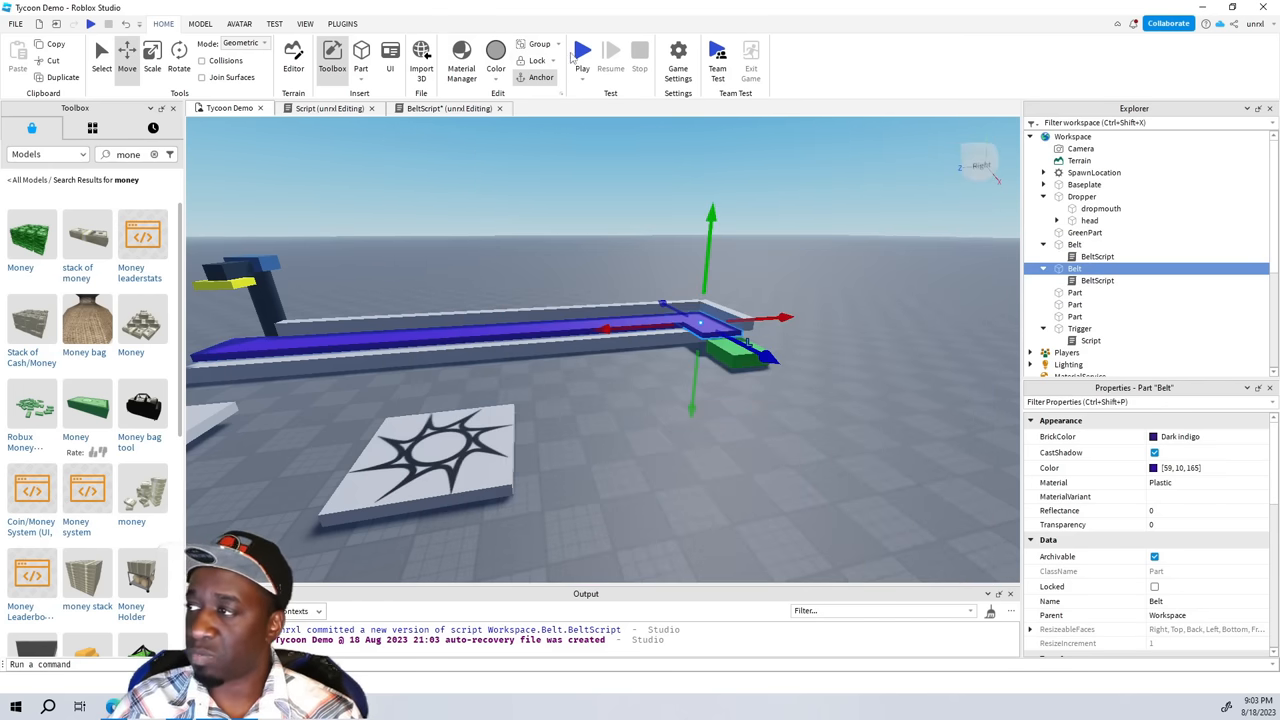
{"action": "left_click", "coordinate": [584, 52]}
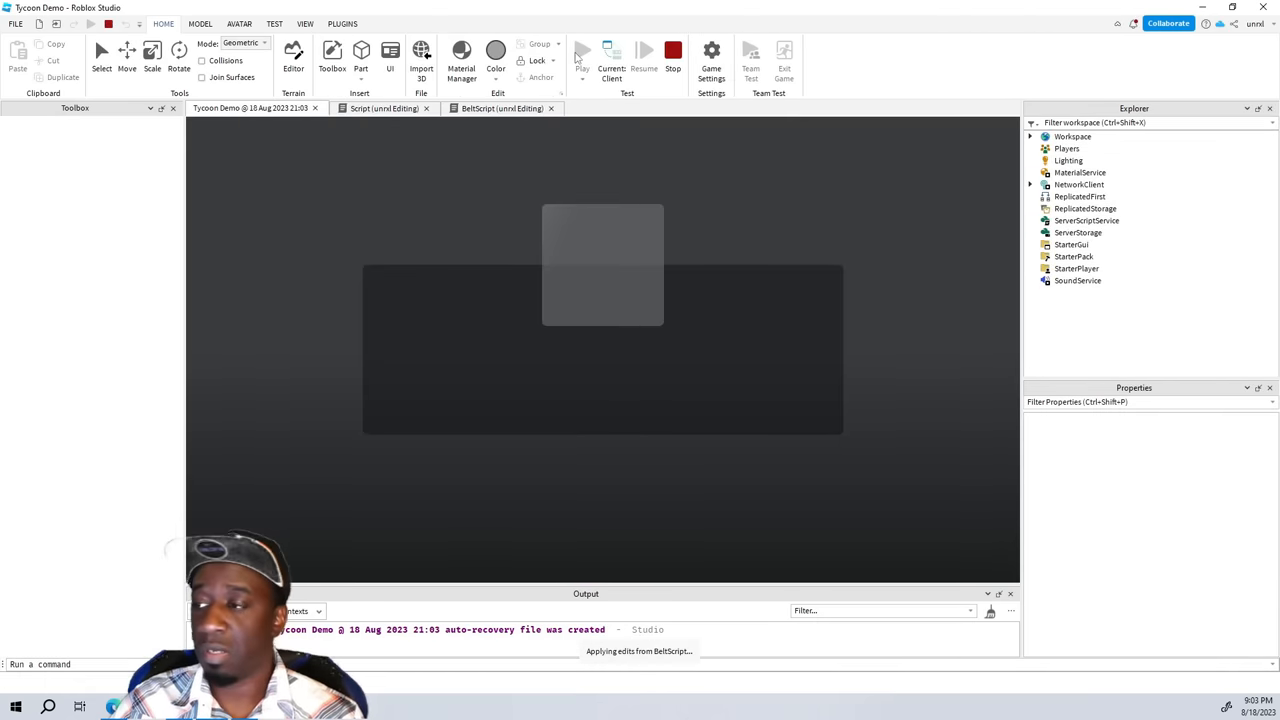